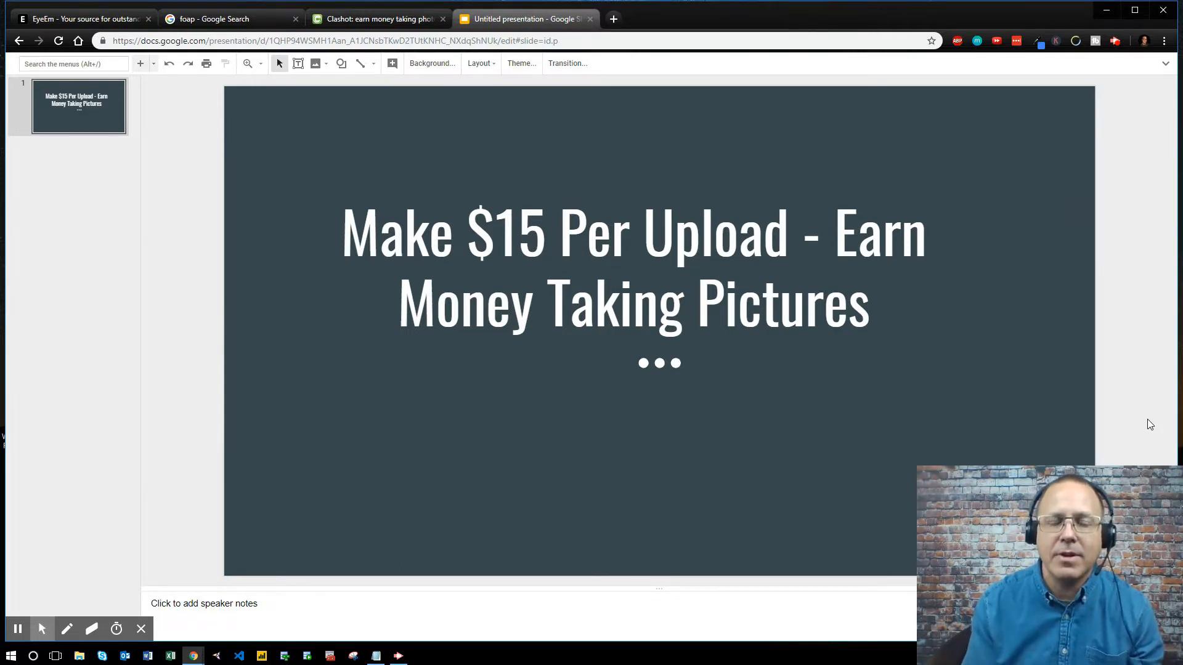
{"action": "mouse_move", "coordinate": [1020, 268]}
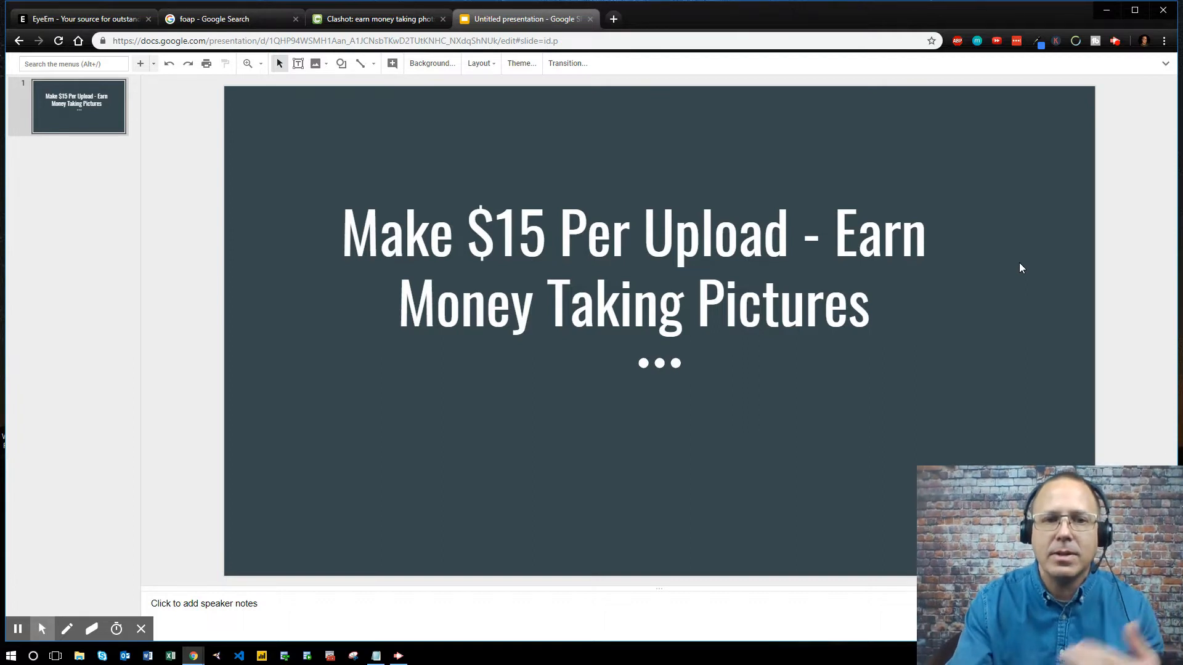
{"action": "mouse_move", "coordinate": [958, 207]}
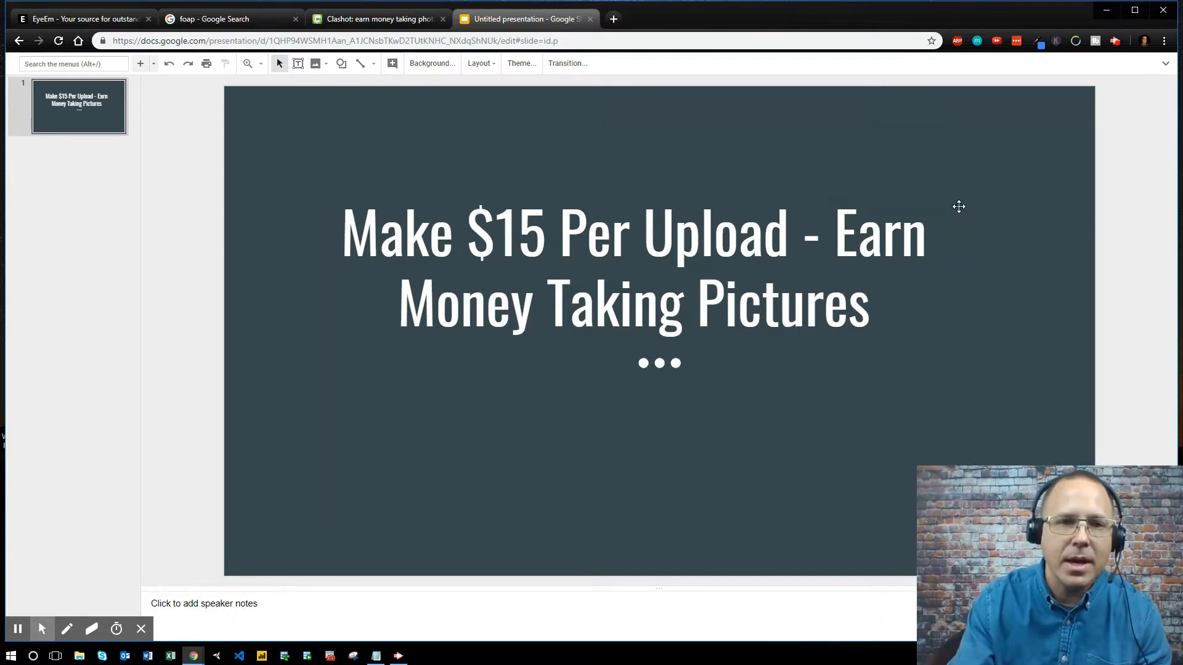
- Switch from the Slides title slide to the EyeEm homepage tab
{"action": "left_click", "coordinate": [76, 18]}
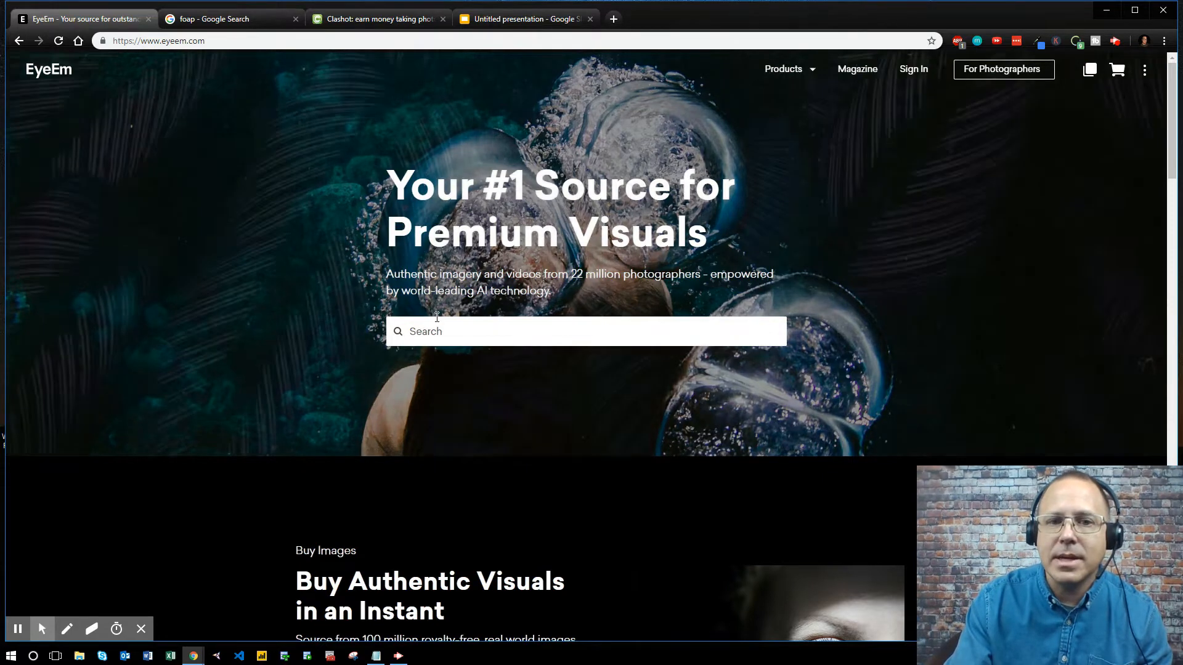
- Skim the EyeEm homepage sections, then go to its 'For Photographers' creators page
{"action": "scroll", "scroll_direction": "down", "scroll_amount": 3}
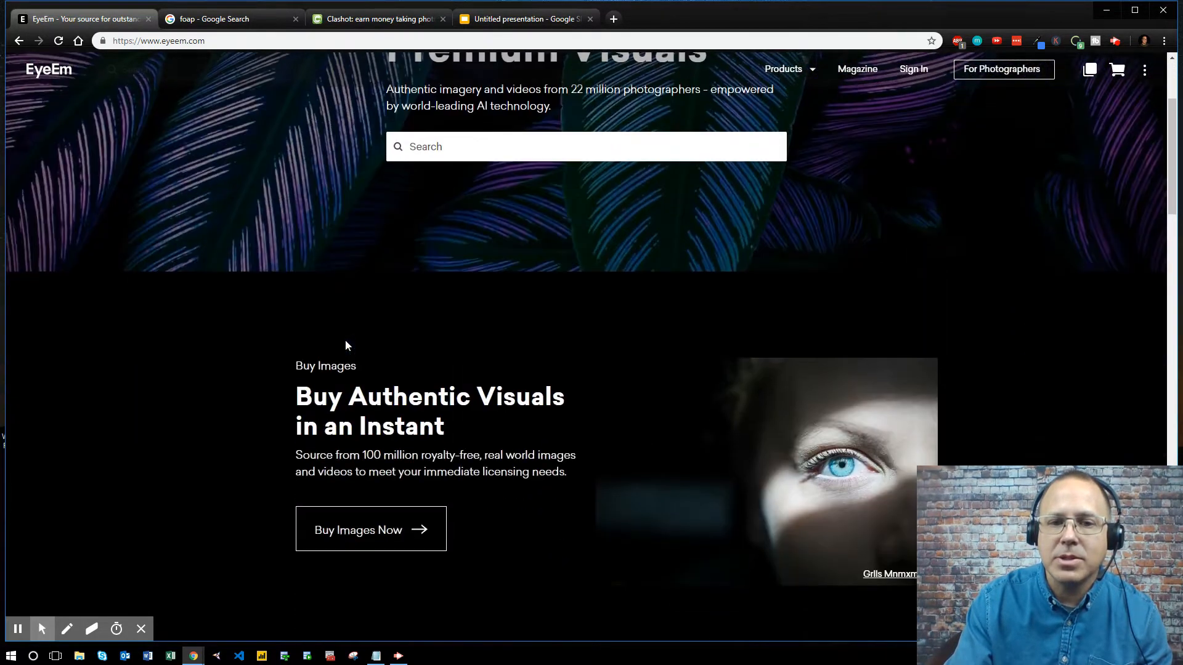
{"action": "scroll", "scroll_direction": "up", "scroll_amount": 3}
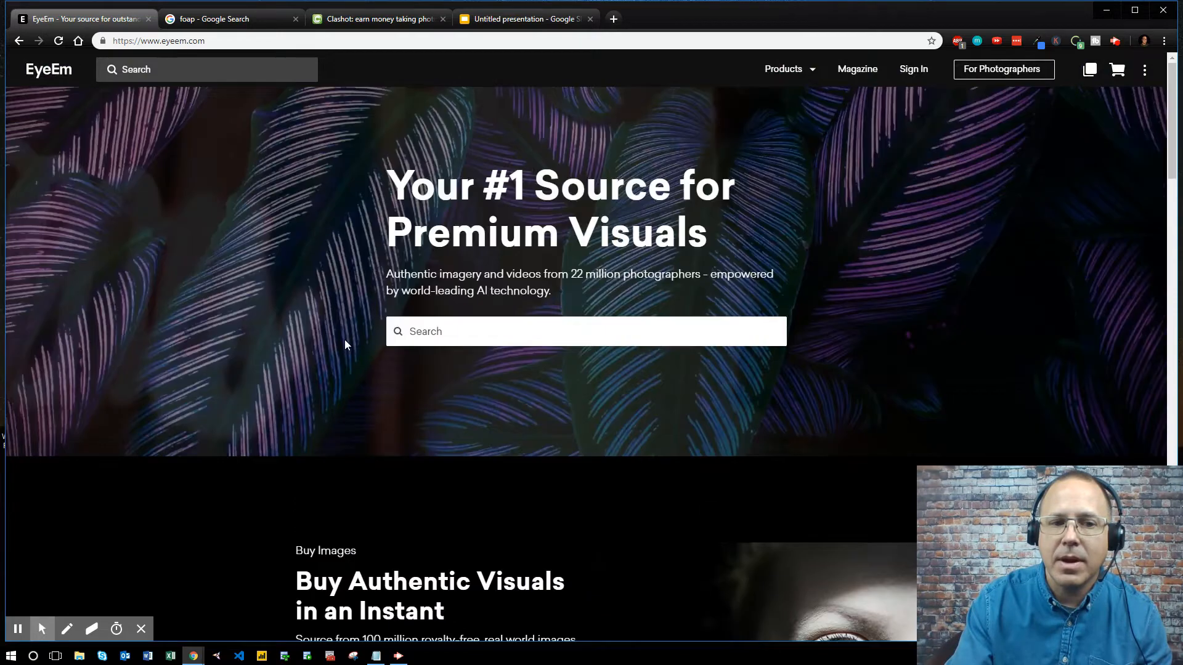
{"action": "scroll", "scroll_direction": "down", "scroll_amount": 3}
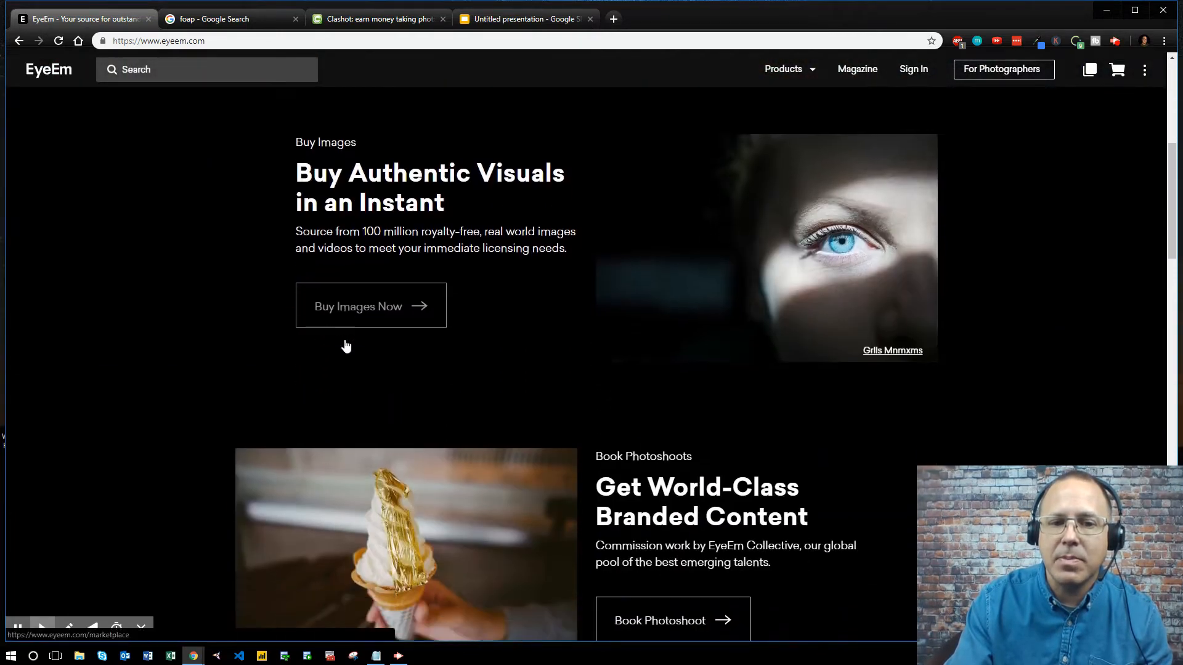
{"action": "scroll", "scroll_direction": "down", "scroll_amount": 3}
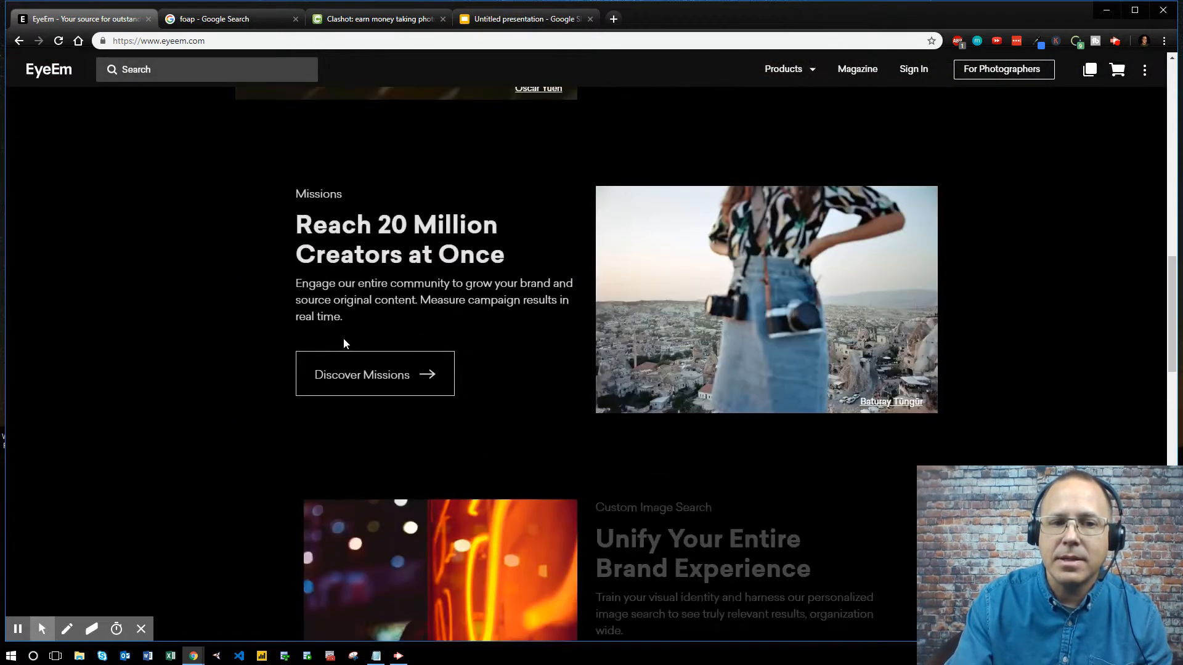
{"action": "scroll", "scroll_direction": "down", "scroll_amount": 3}
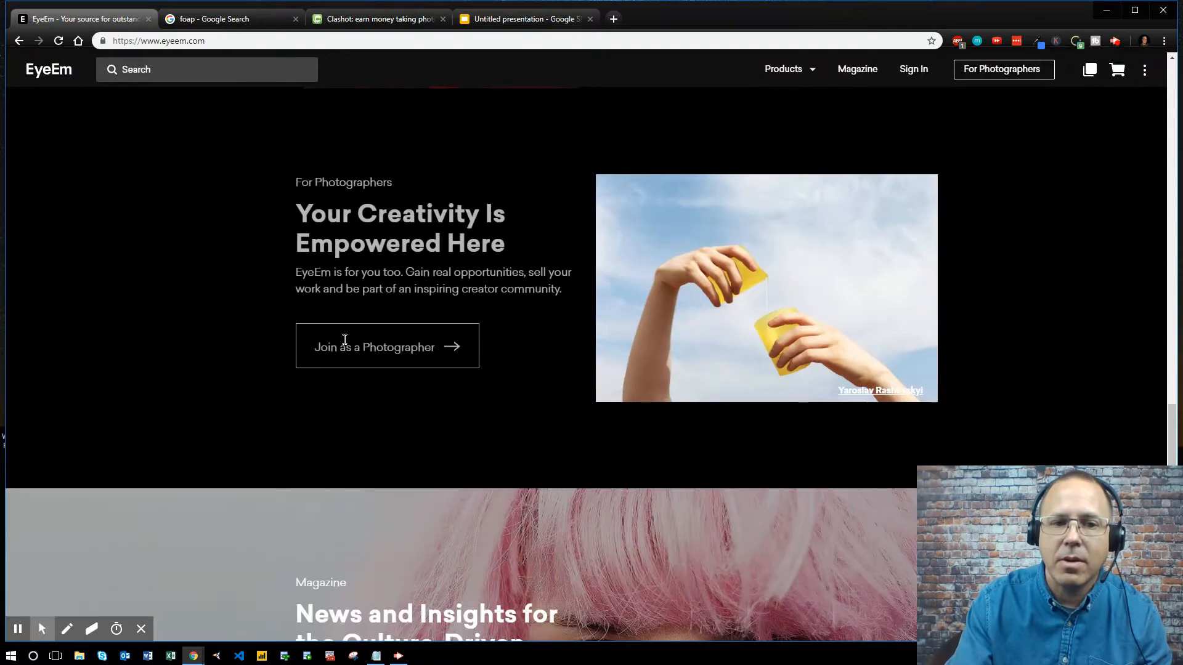
{"action": "scroll", "scroll_direction": "up", "scroll_amount": 3}
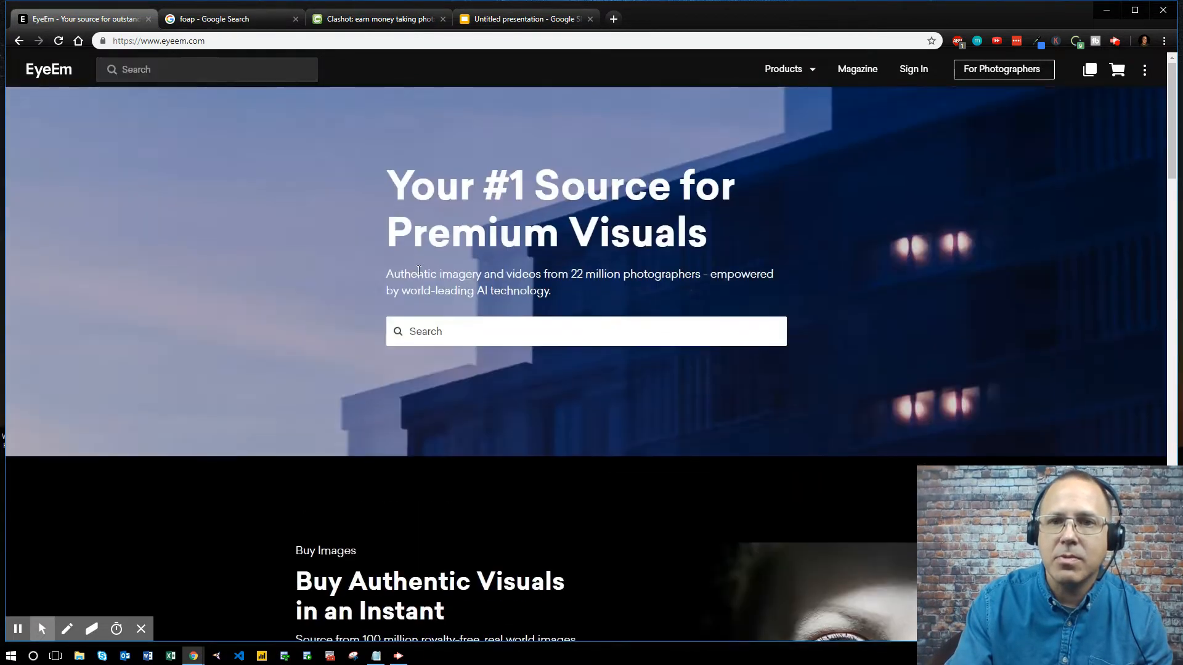
{"action": "left_click", "coordinate": [1002, 68]}
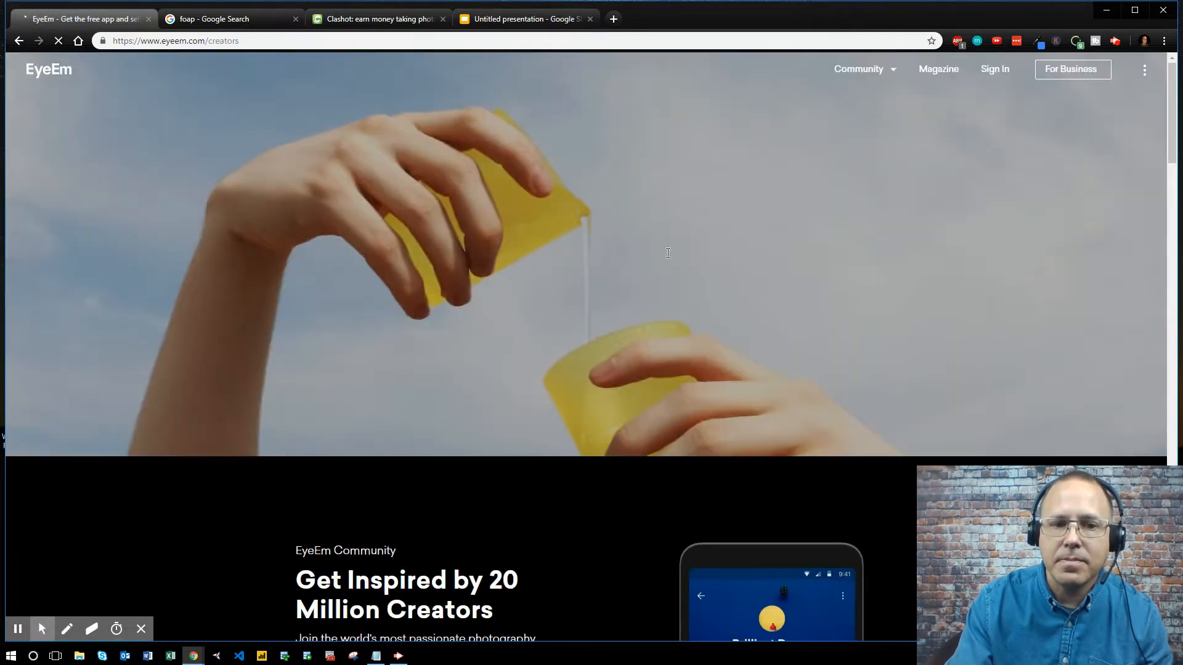
{"action": "scroll", "scroll_direction": "down", "scroll_amount": 3}
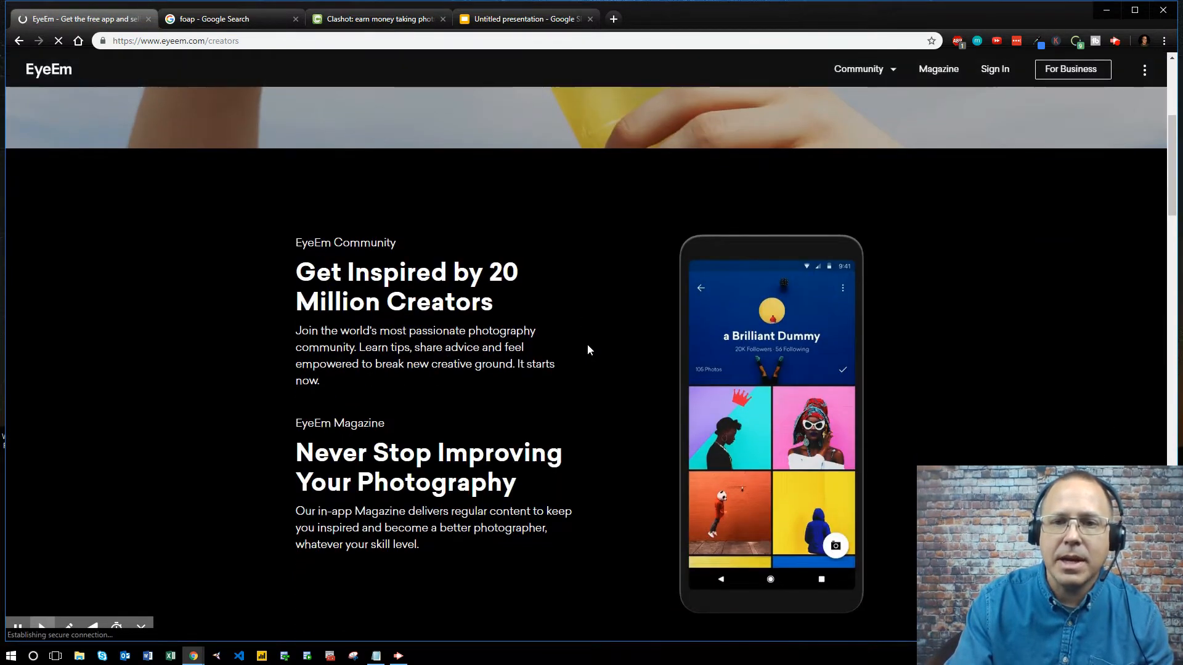
{"action": "scroll", "scroll_direction": "down", "scroll_amount": 3}
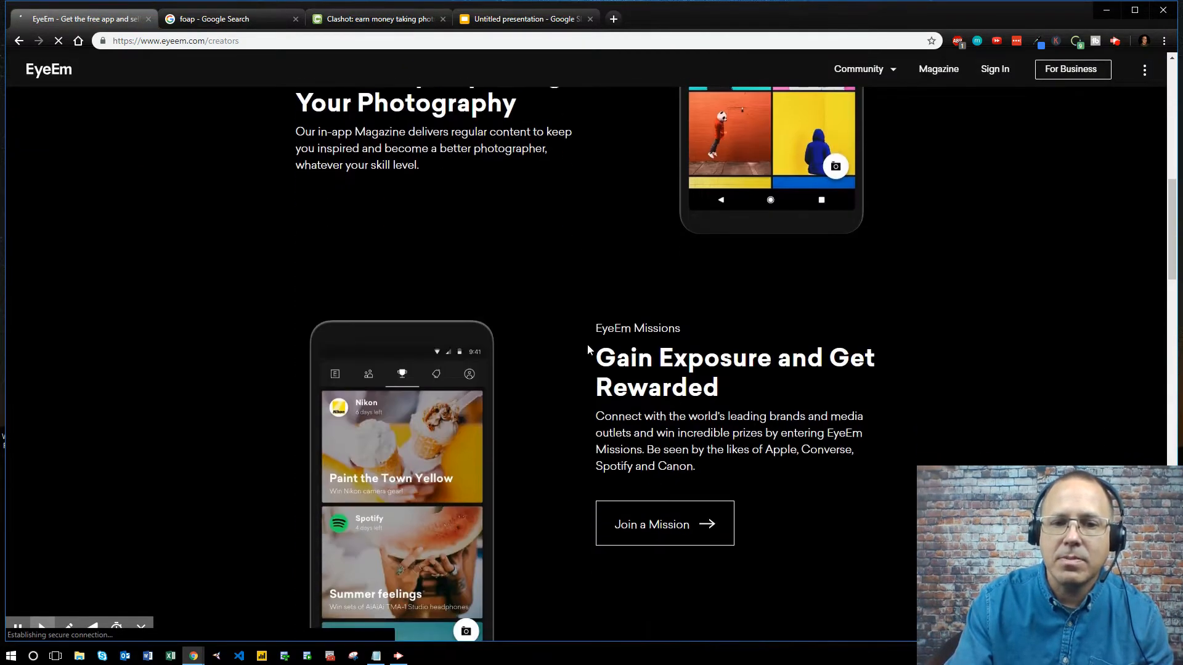
{"action": "scroll", "scroll_direction": "down", "scroll_amount": 3}
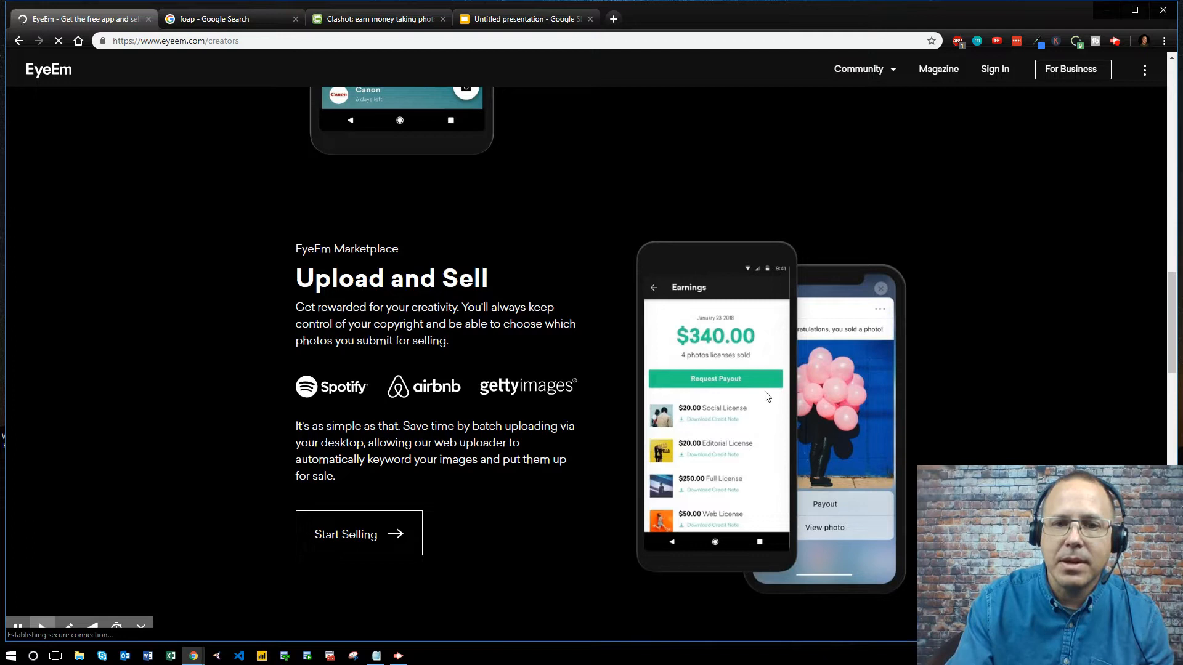
{"action": "mouse_move", "coordinate": [759, 377]}
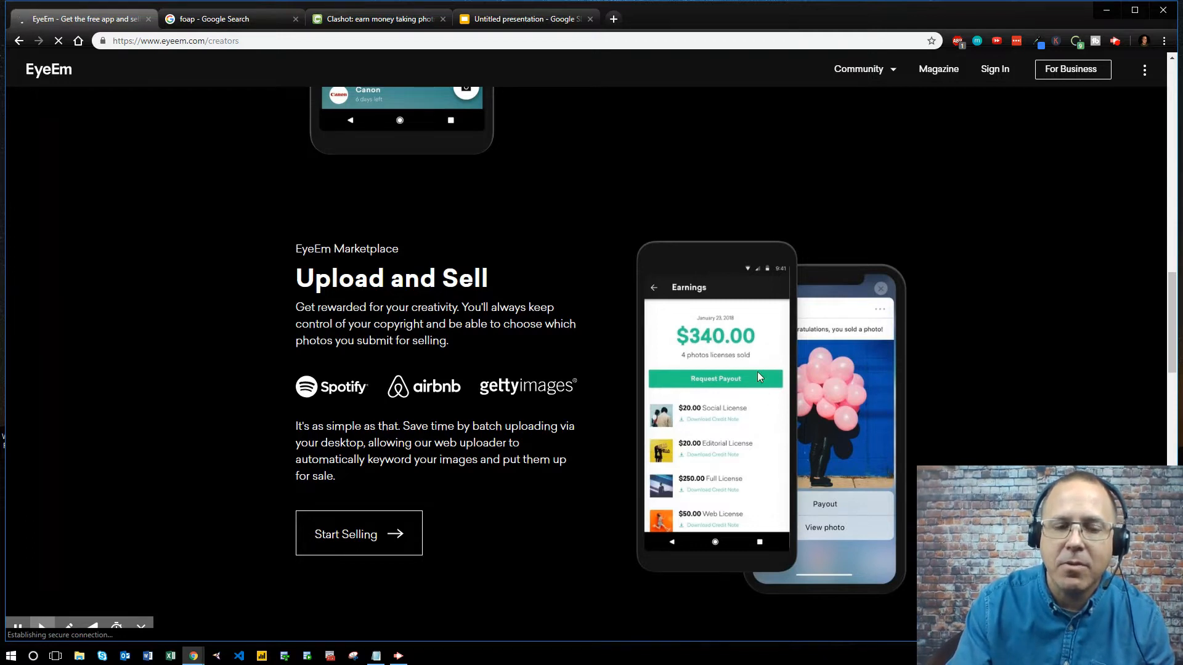
{"action": "mouse_move", "coordinate": [508, 367]}
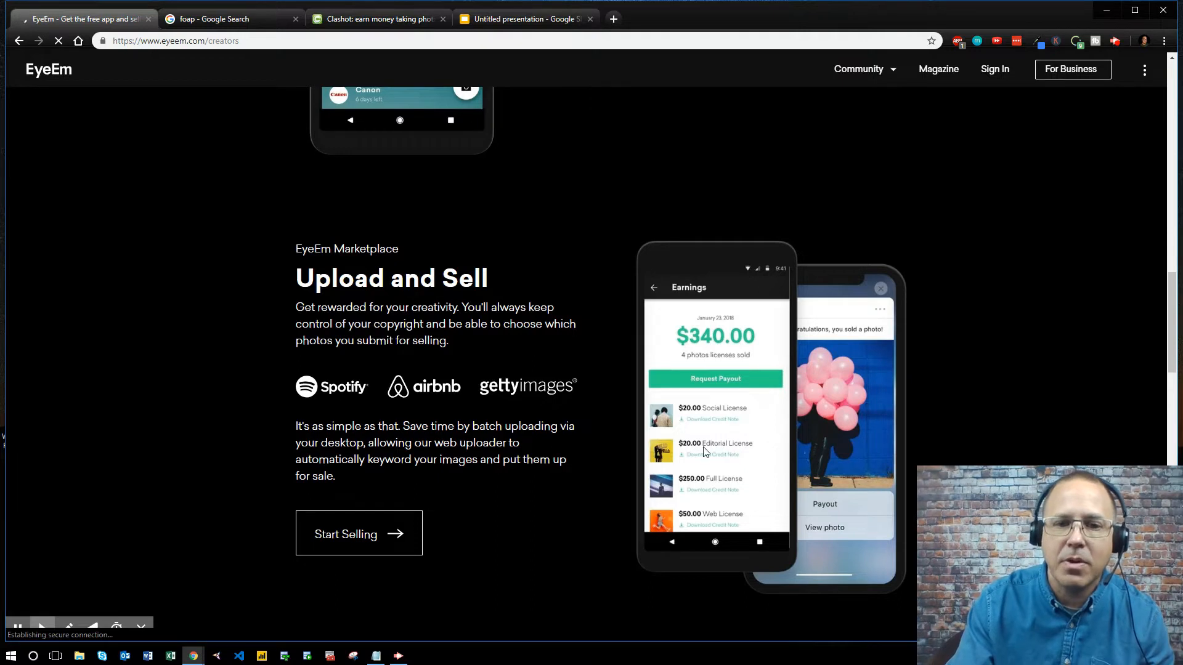
{"action": "mouse_move", "coordinate": [419, 304]}
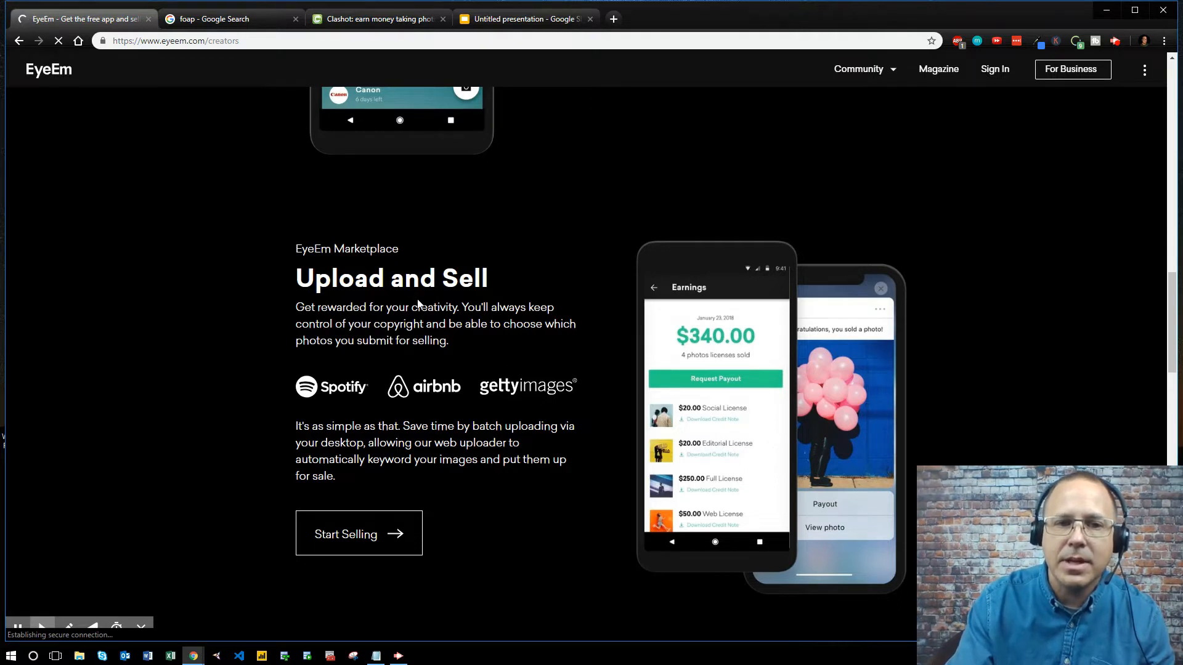
{"action": "mouse_move", "coordinate": [511, 371]}
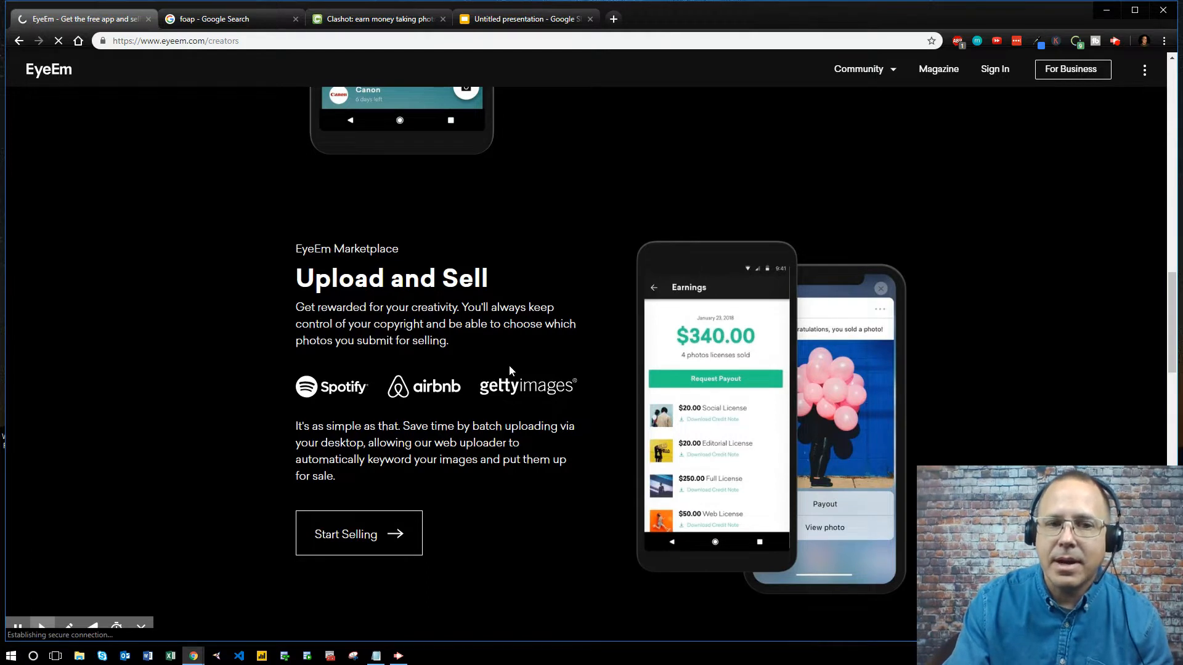
{"action": "mouse_move", "coordinate": [532, 392]}
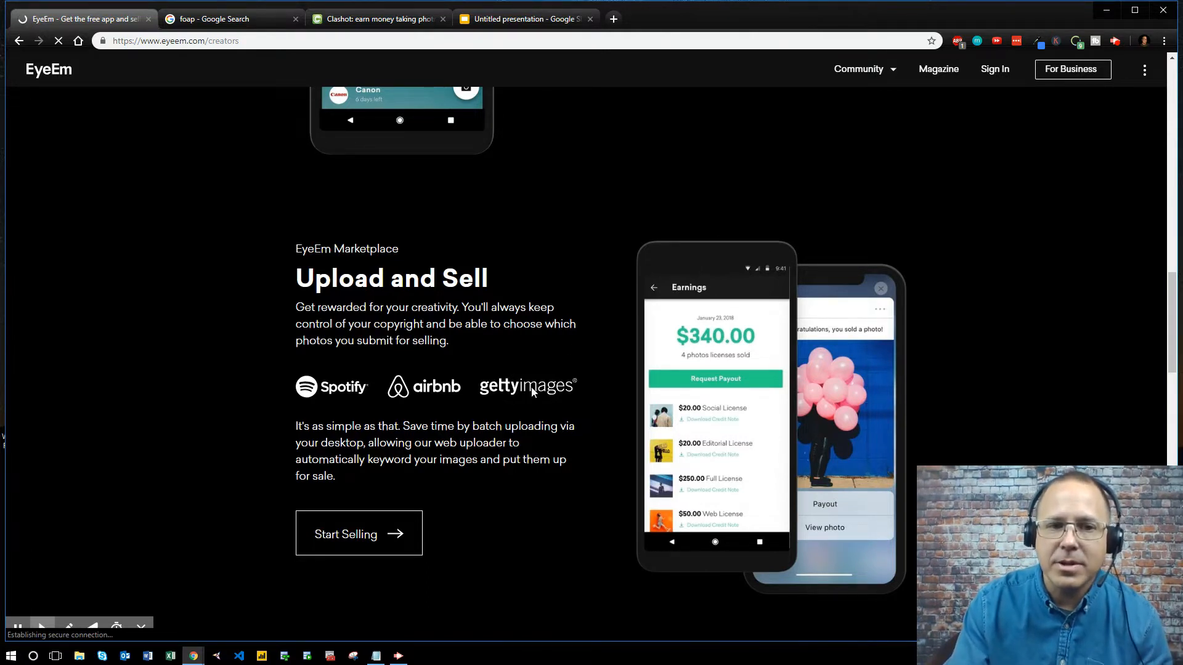
{"action": "mouse_move", "coordinate": [195, 495]}
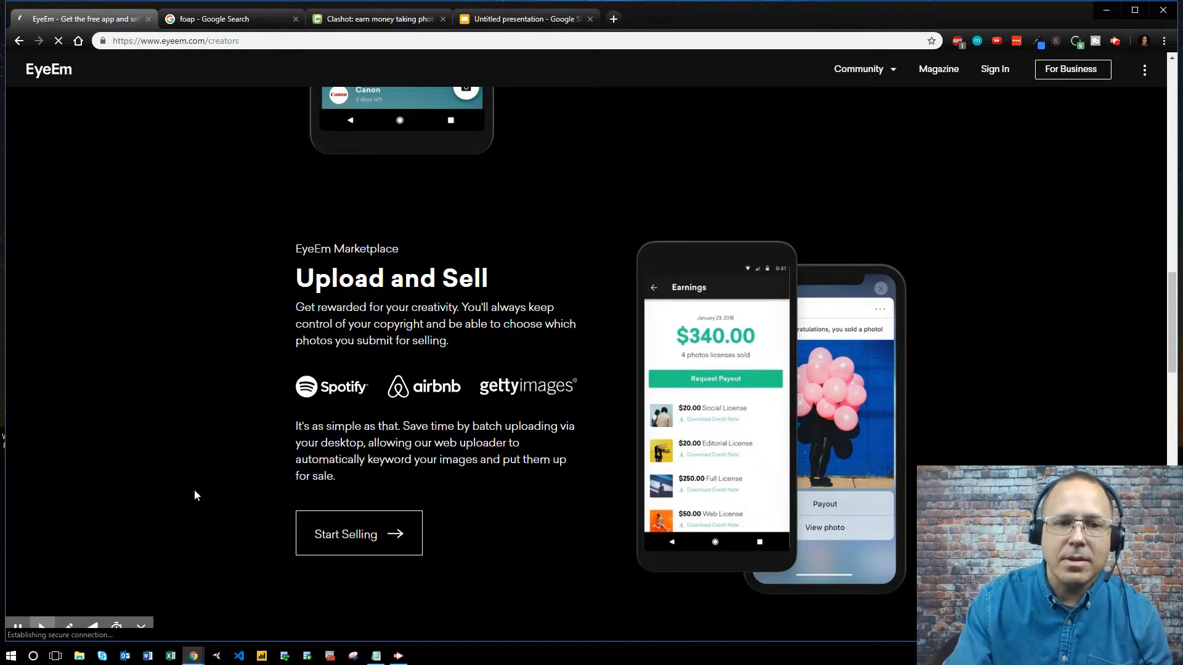
{"action": "mouse_move", "coordinate": [433, 192]}
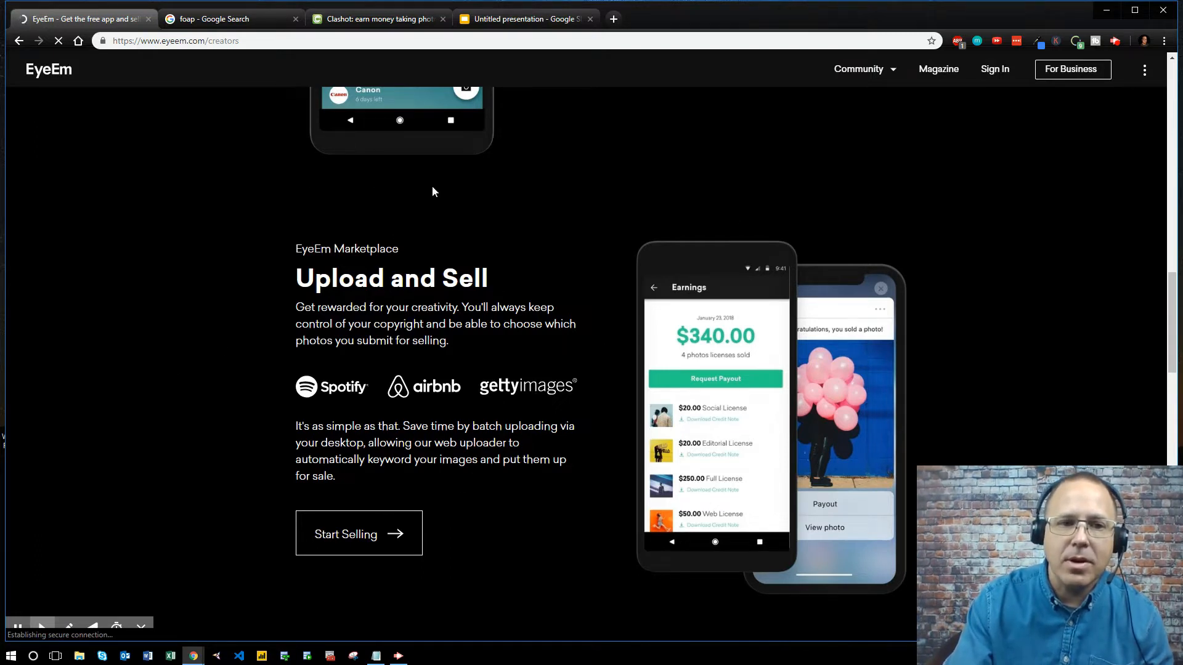
{"action": "mouse_move", "coordinate": [526, 322]}
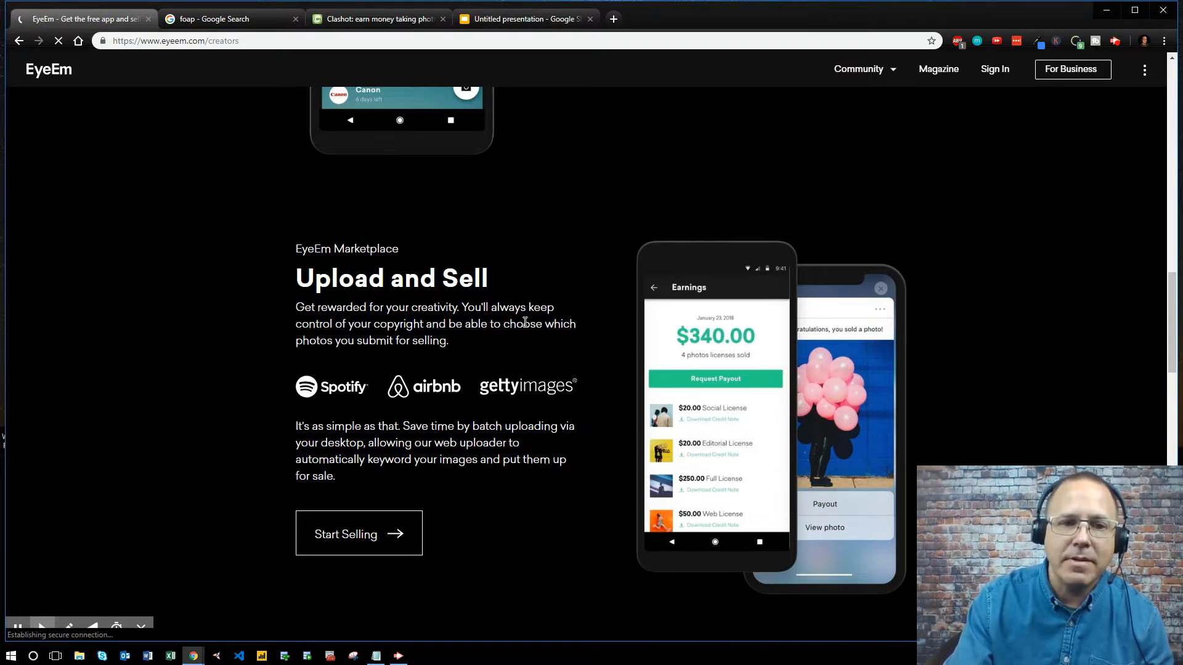
{"action": "mouse_move", "coordinate": [465, 337]}
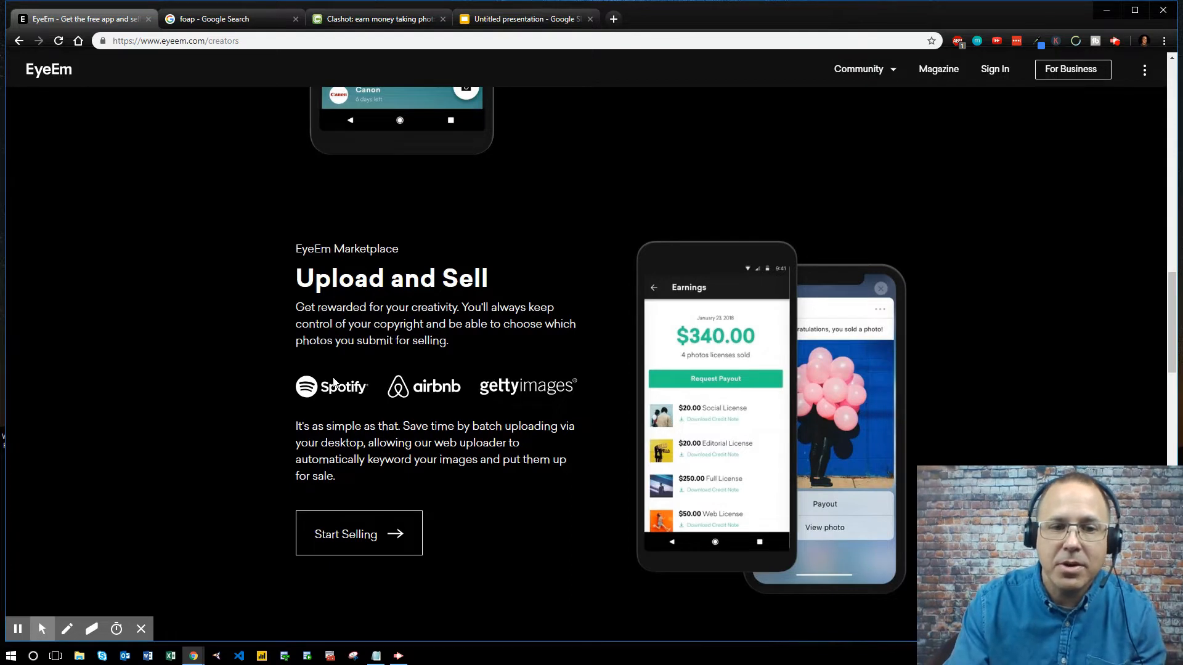
{"action": "mouse_move", "coordinate": [43, 282]}
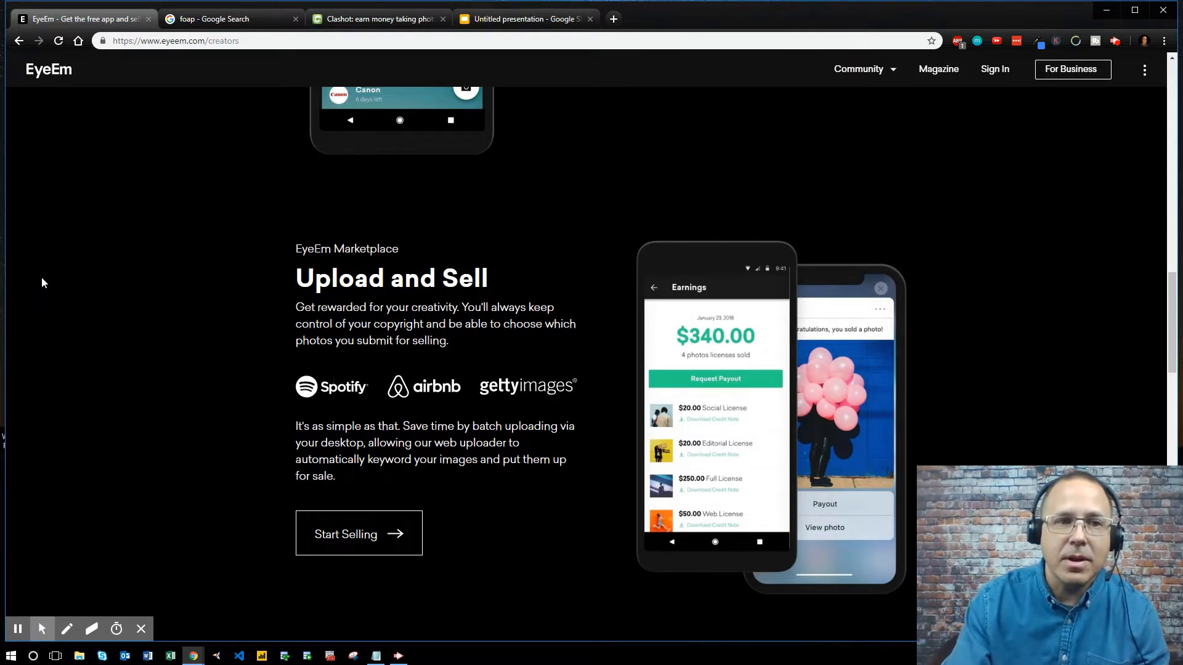
{"action": "mouse_move", "coordinate": [75, 120]}
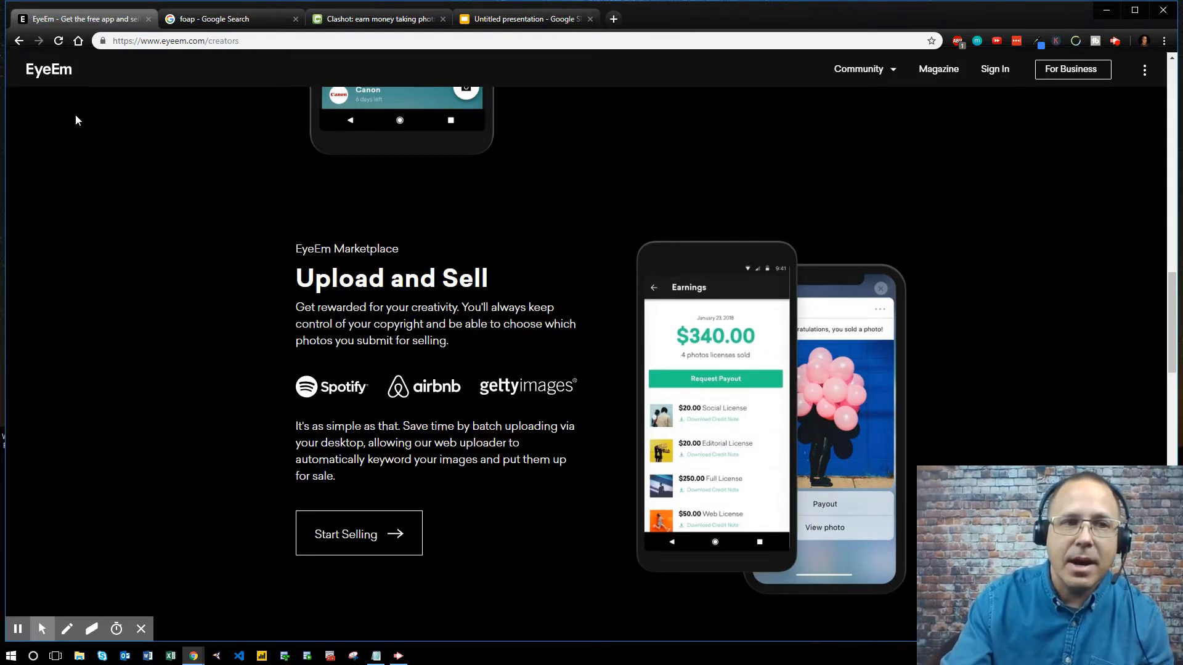
{"action": "scroll", "scroll_direction": "up", "scroll_amount": 3}
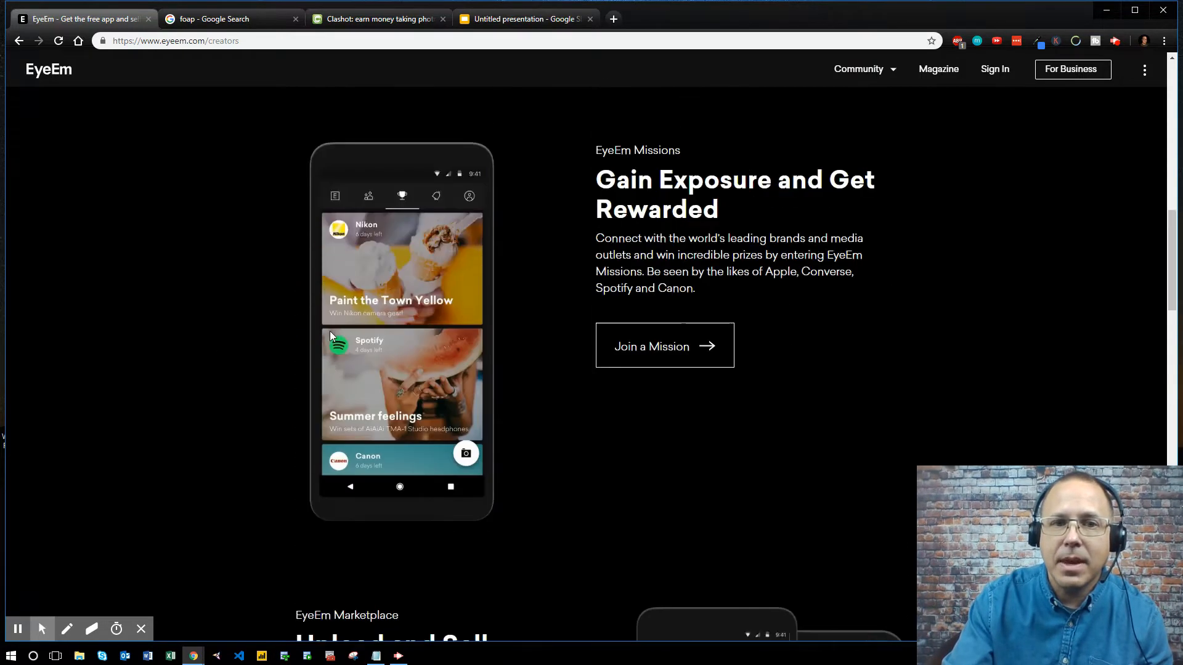
{"action": "scroll", "scroll_direction": "up", "scroll_amount": 3}
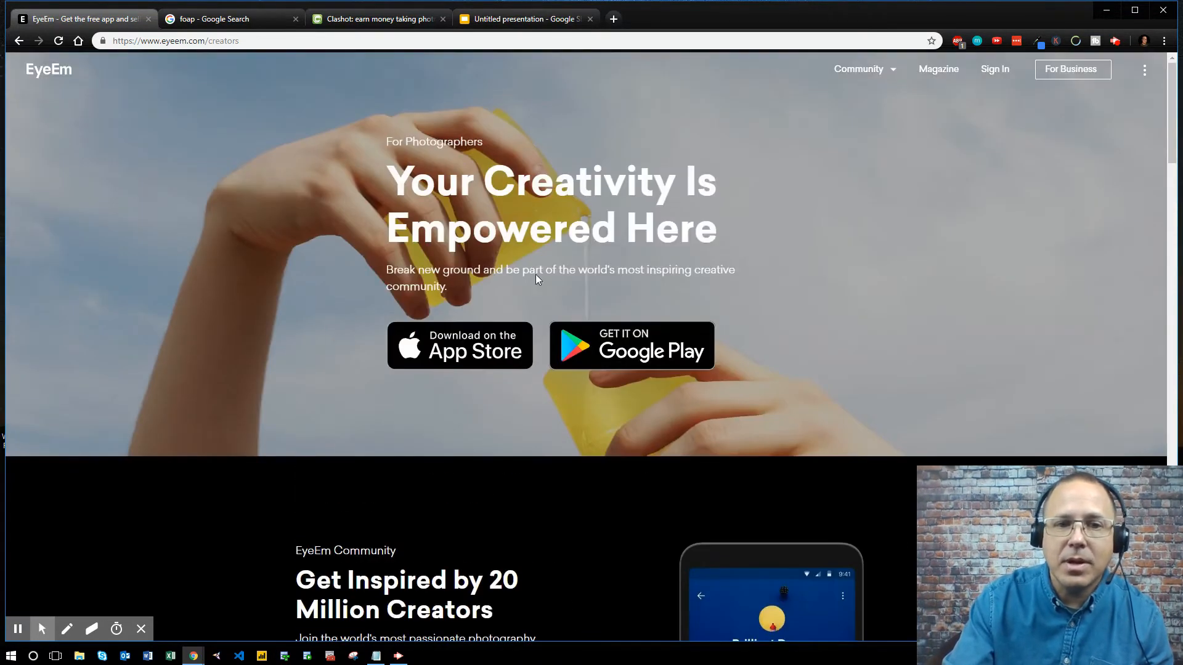
{"action": "scroll", "scroll_direction": "down", "scroll_amount": 3}
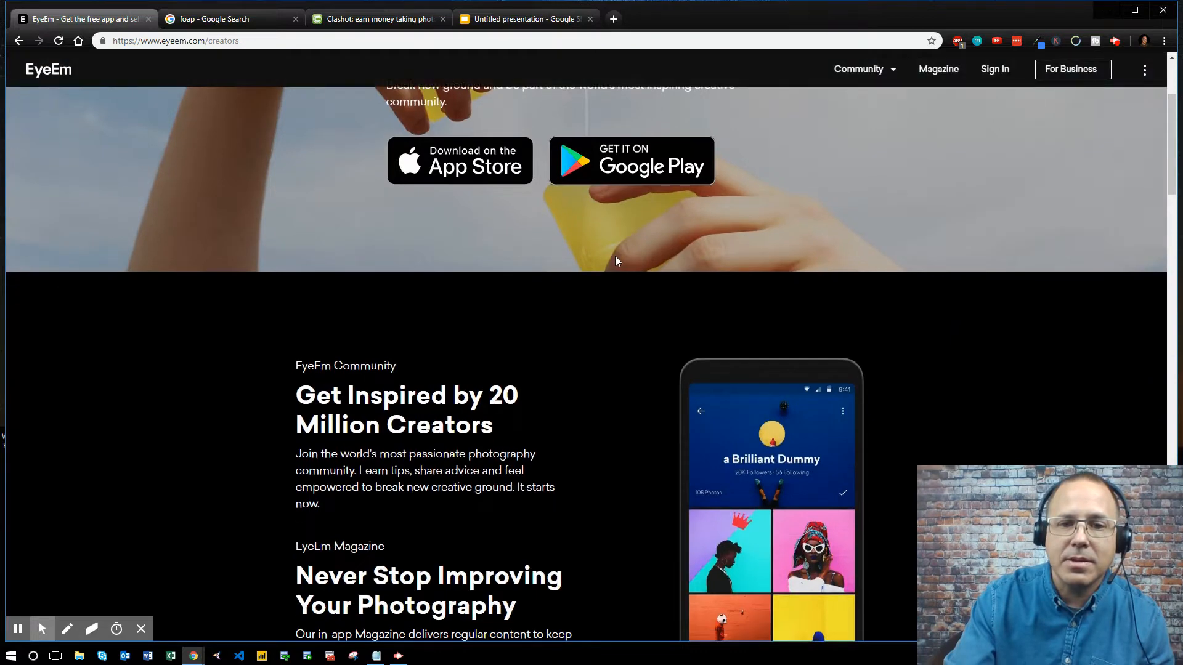
{"action": "scroll", "scroll_direction": "down", "scroll_amount": 3}
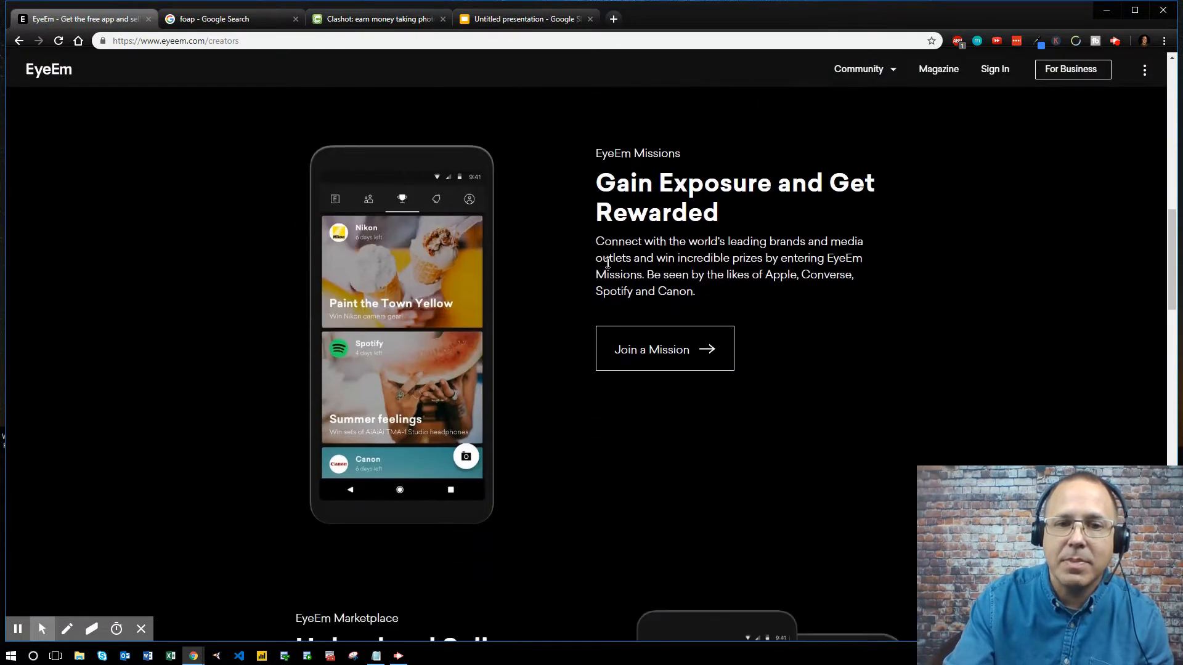
{"action": "scroll", "scroll_direction": "down", "scroll_amount": 3}
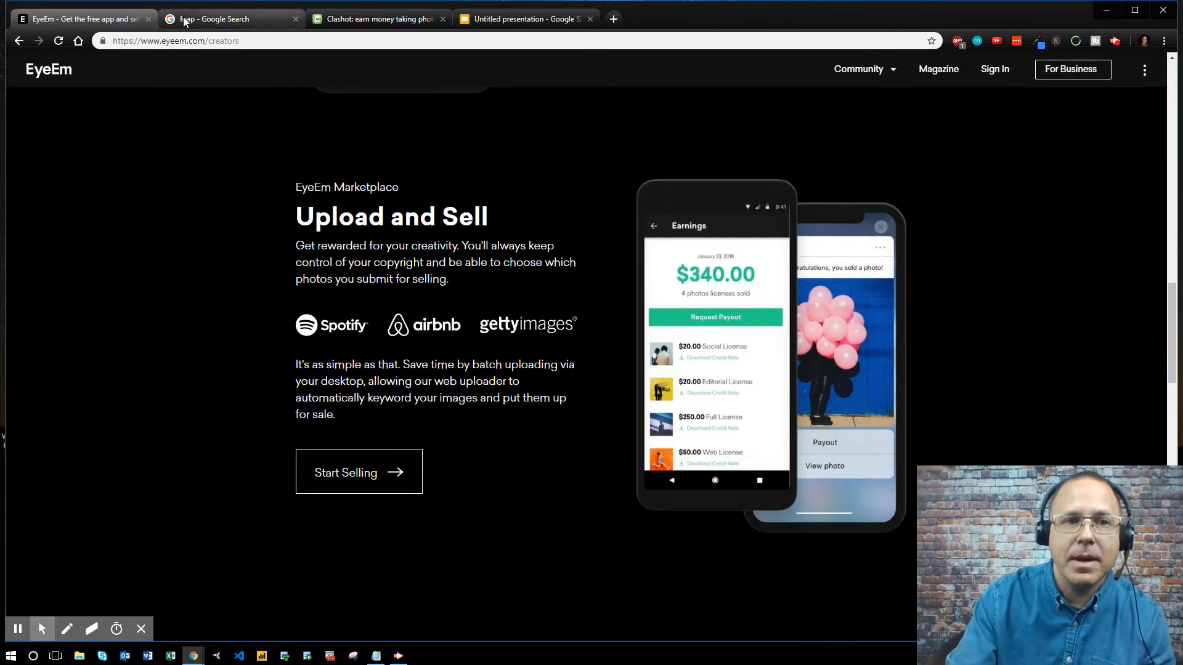
- From the 'foap' Google results, open the Foap.com homepage
{"action": "left_click", "coordinate": [230, 19]}
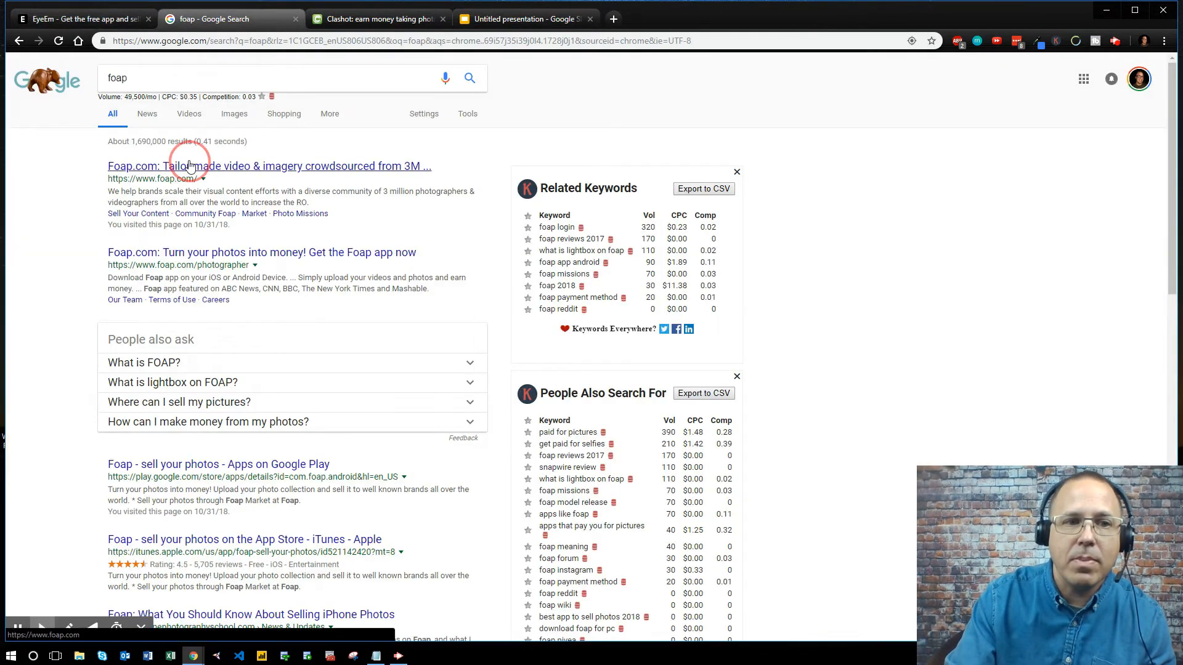
{"action": "left_click", "coordinate": [188, 166]}
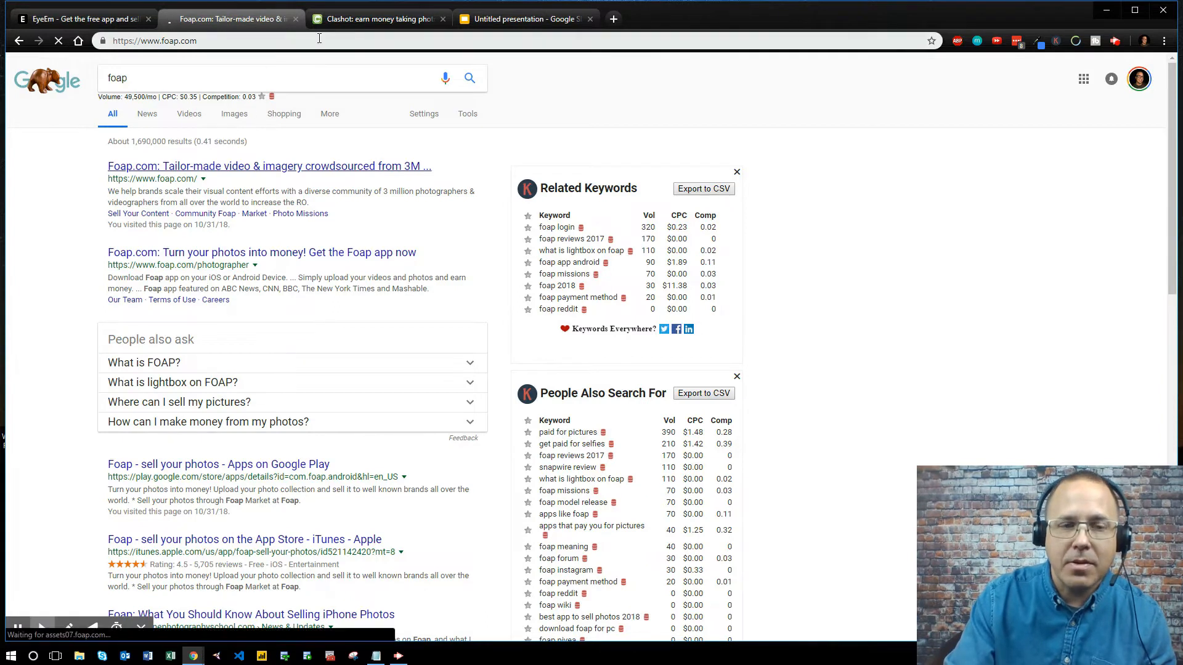
{"action": "left_click", "coordinate": [269, 165]}
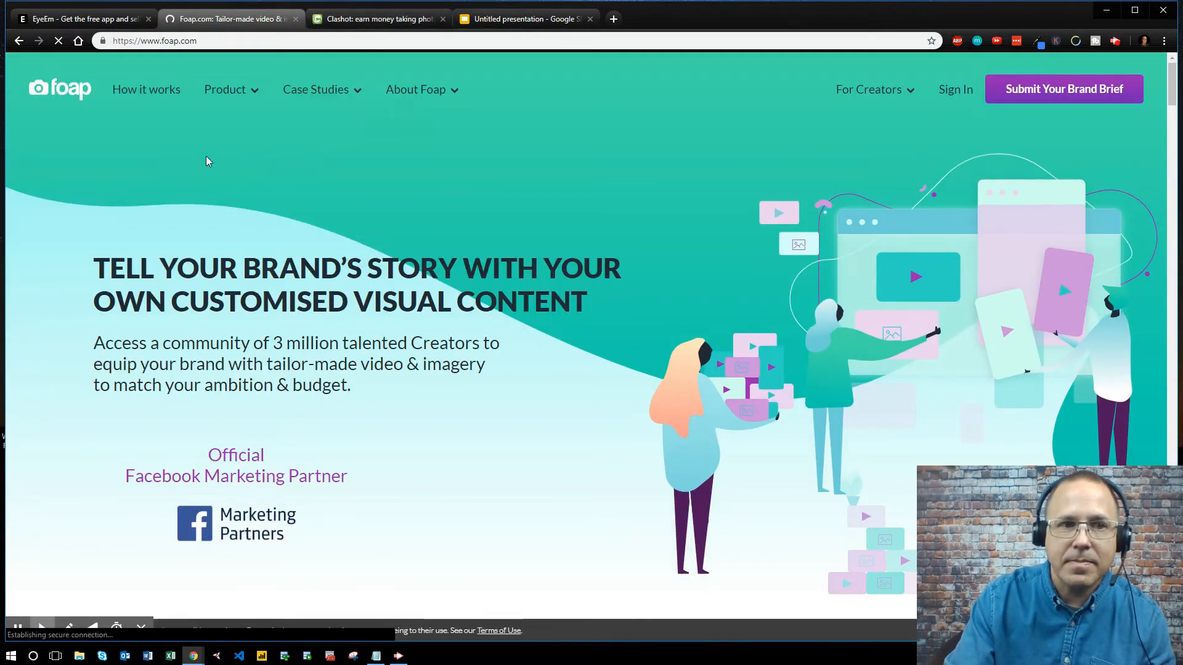
- Review Foap's 'How it works' stages, then go to For Creators > Sell Your Content
{"action": "left_click", "coordinate": [145, 89]}
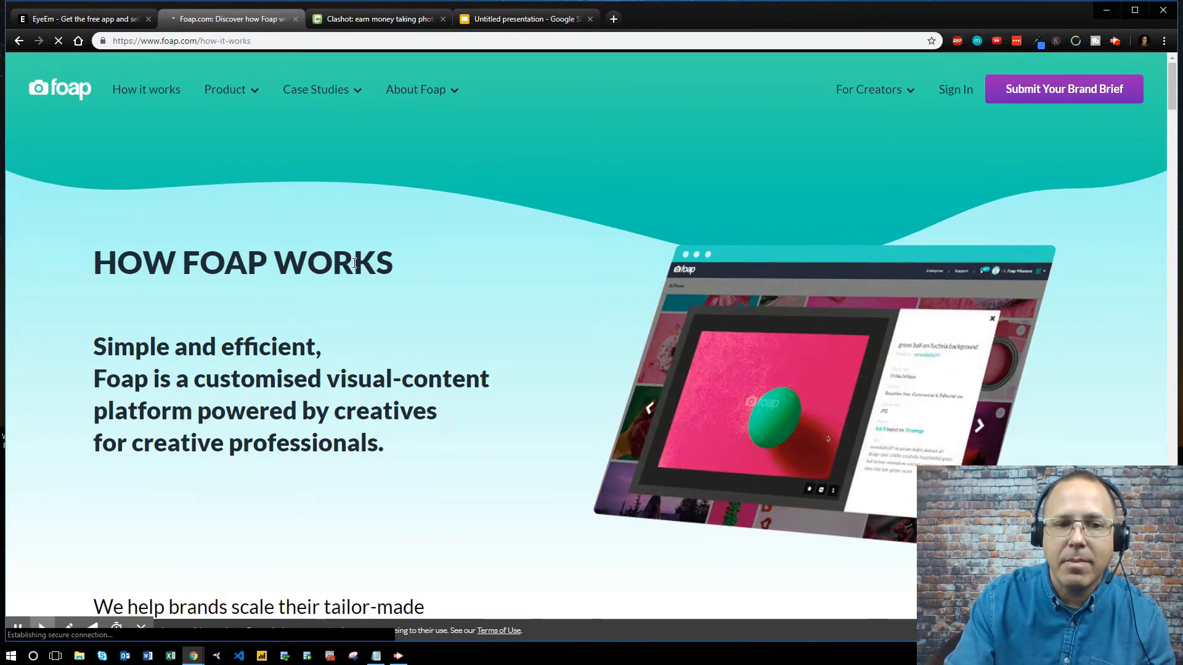
{"action": "scroll", "scroll_direction": "down", "scroll_amount": 3}
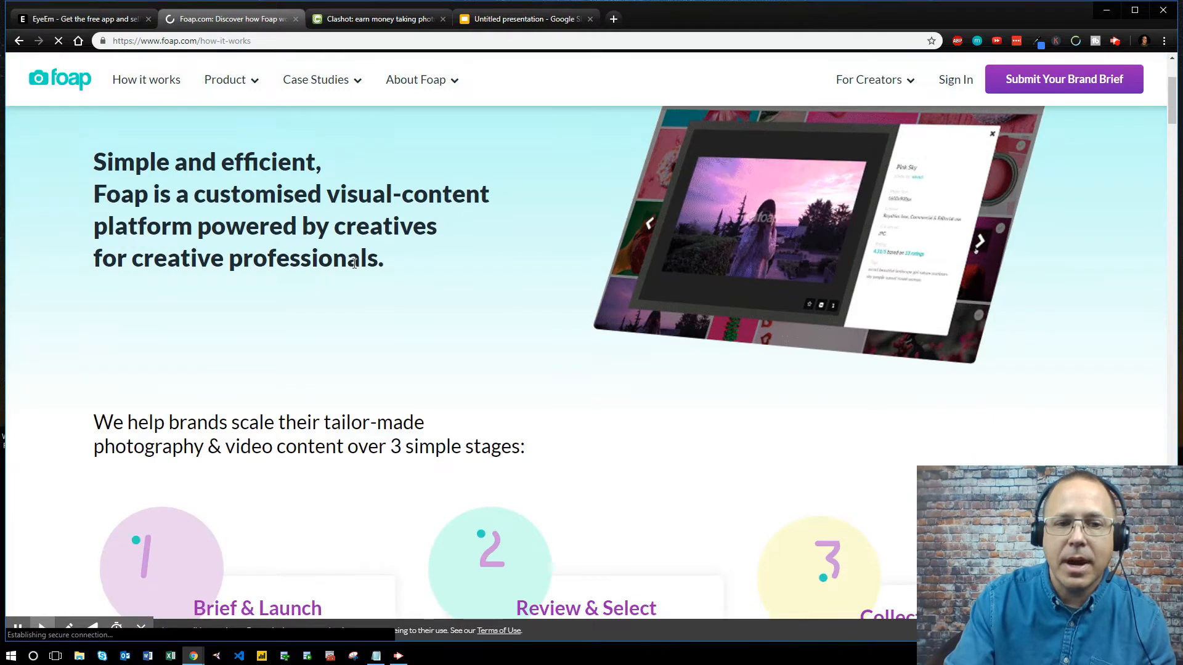
{"action": "scroll", "scroll_direction": "down", "scroll_amount": 3}
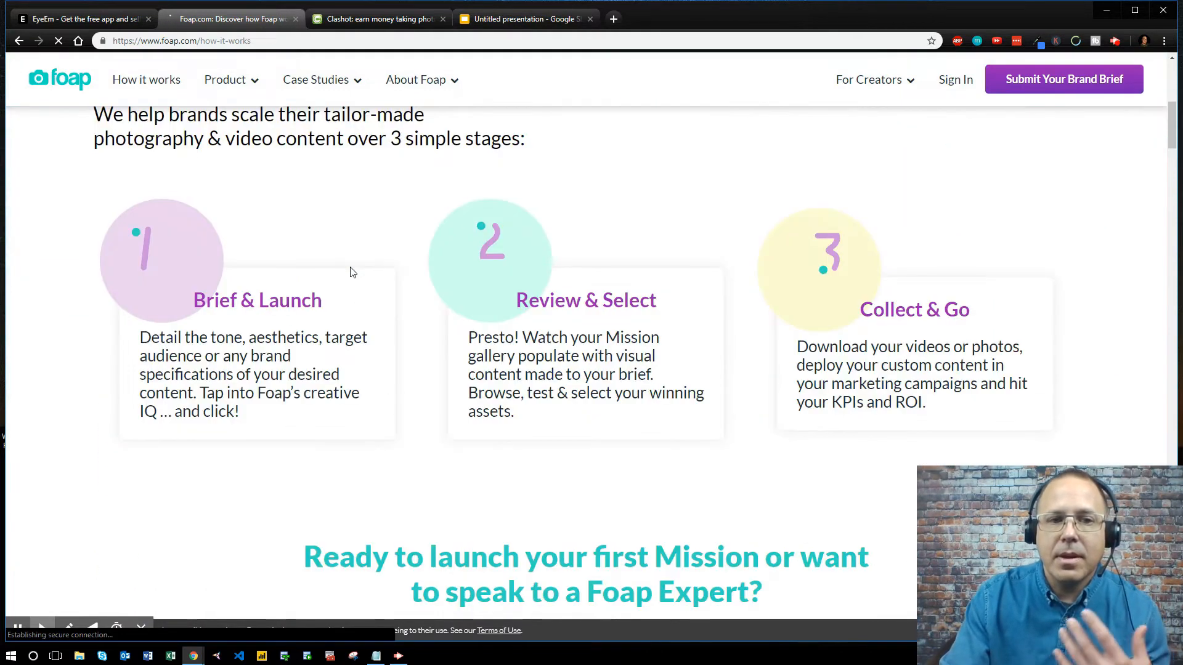
{"action": "mouse_move", "coordinate": [411, 264]}
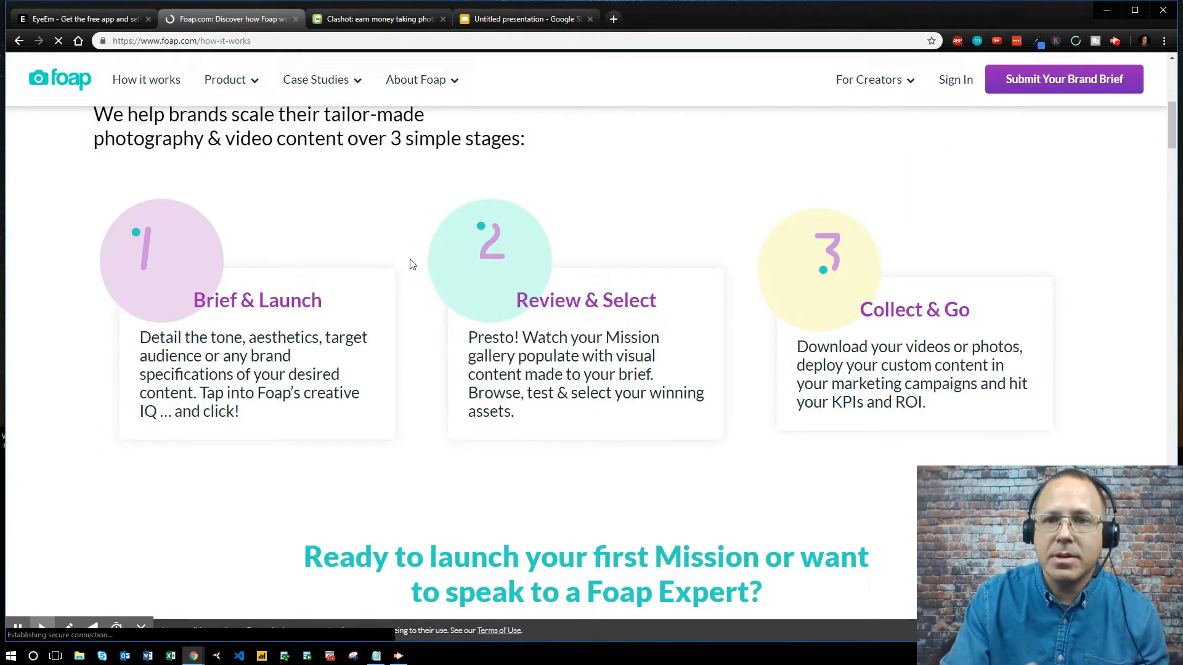
{"action": "scroll", "scroll_direction": "up", "scroll_amount": 3}
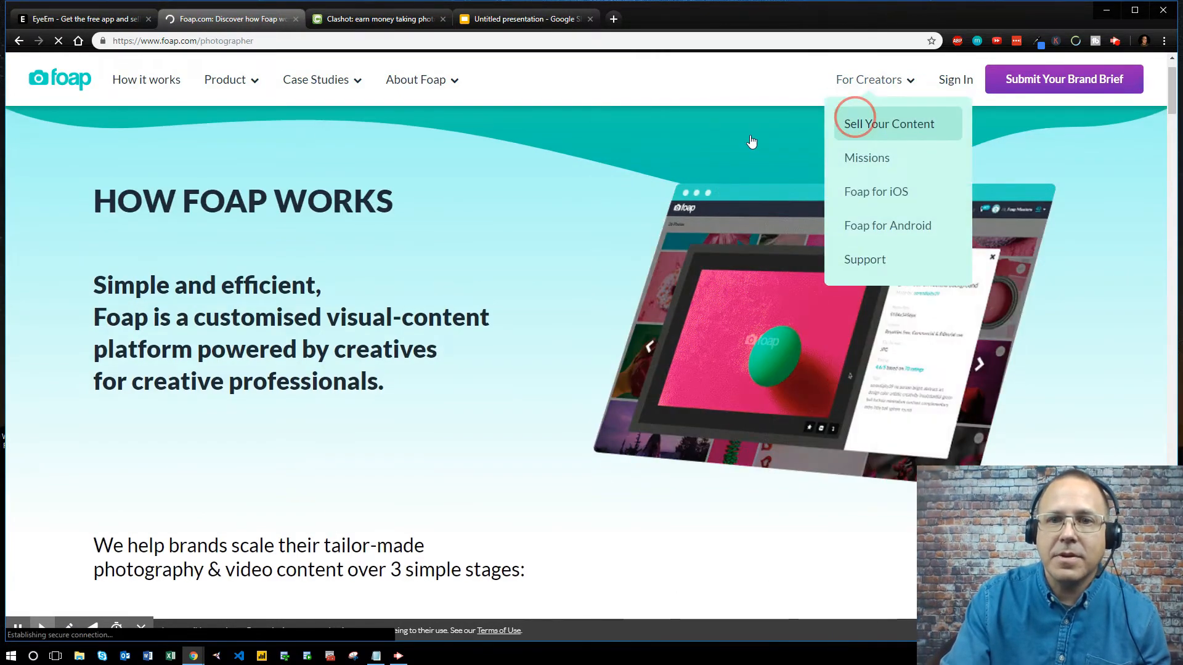
{"action": "left_click", "coordinate": [889, 123]}
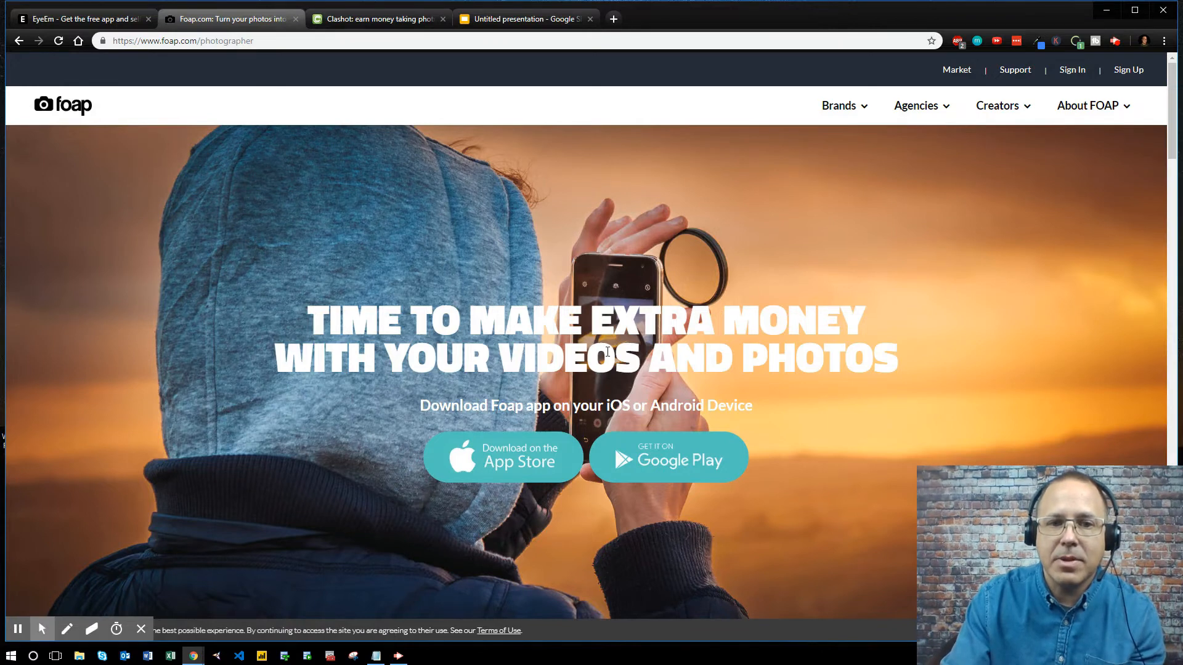
- Scroll the Foap photographer page past Missions and Get It Now to the brands and app-download section
{"action": "scroll", "scroll_direction": "down", "scroll_amount": 3}
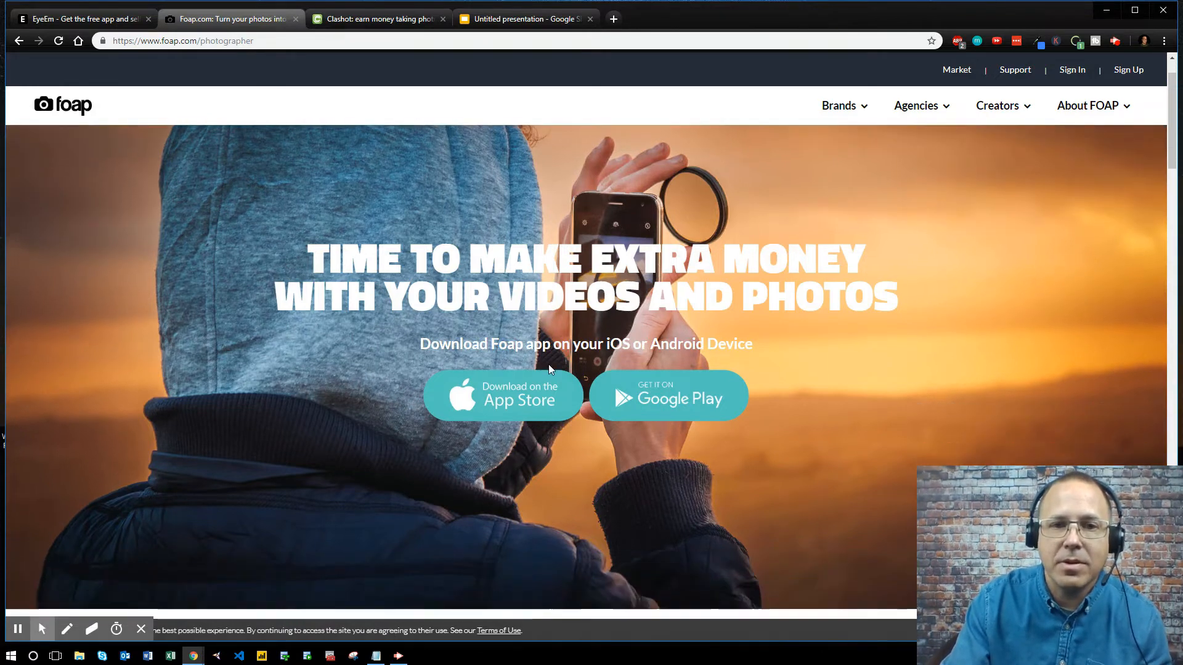
{"action": "scroll", "scroll_direction": "down", "scroll_amount": 3}
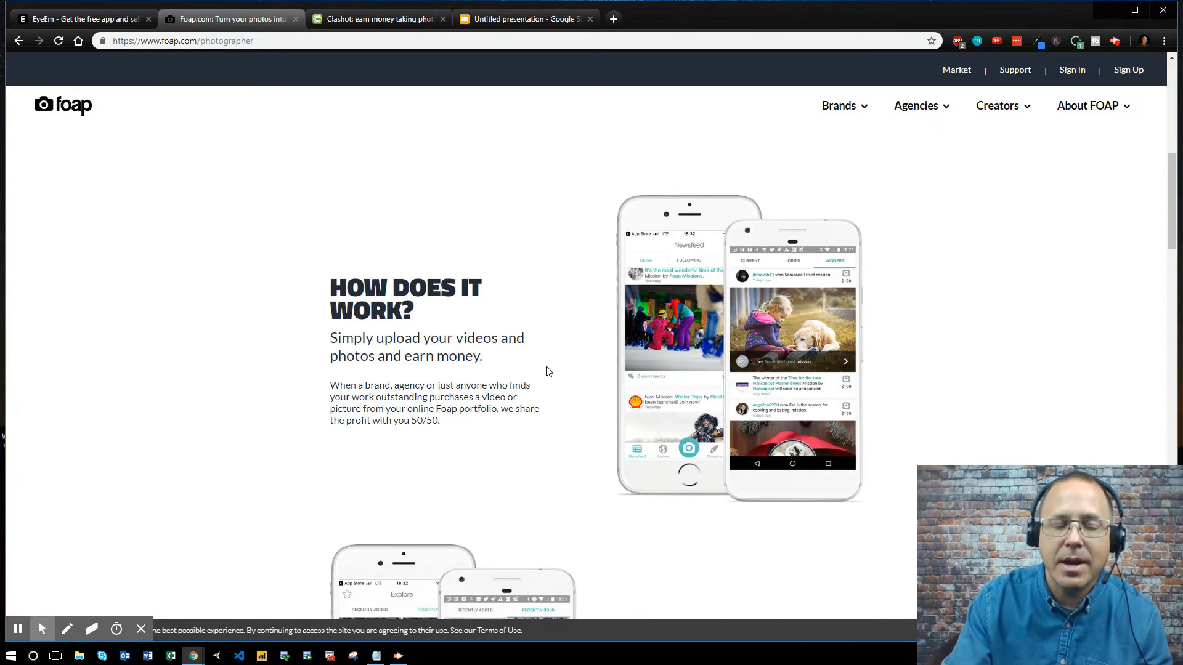
{"action": "scroll", "scroll_direction": "down", "scroll_amount": 3}
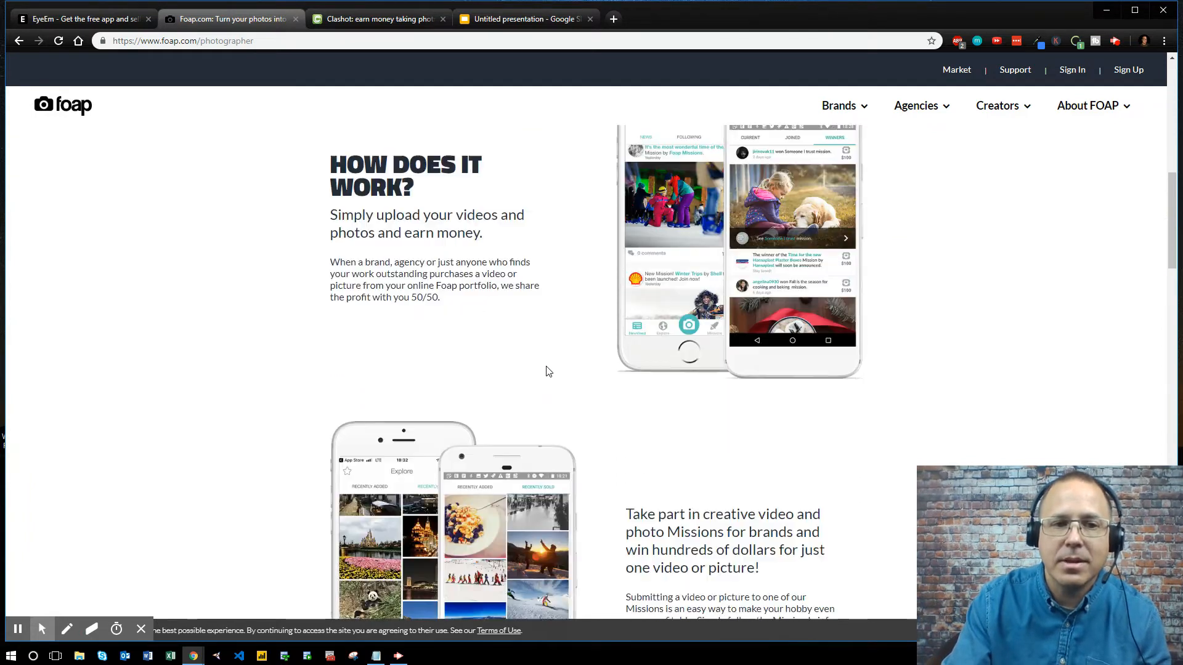
{"action": "mouse_move", "coordinate": [415, 229]}
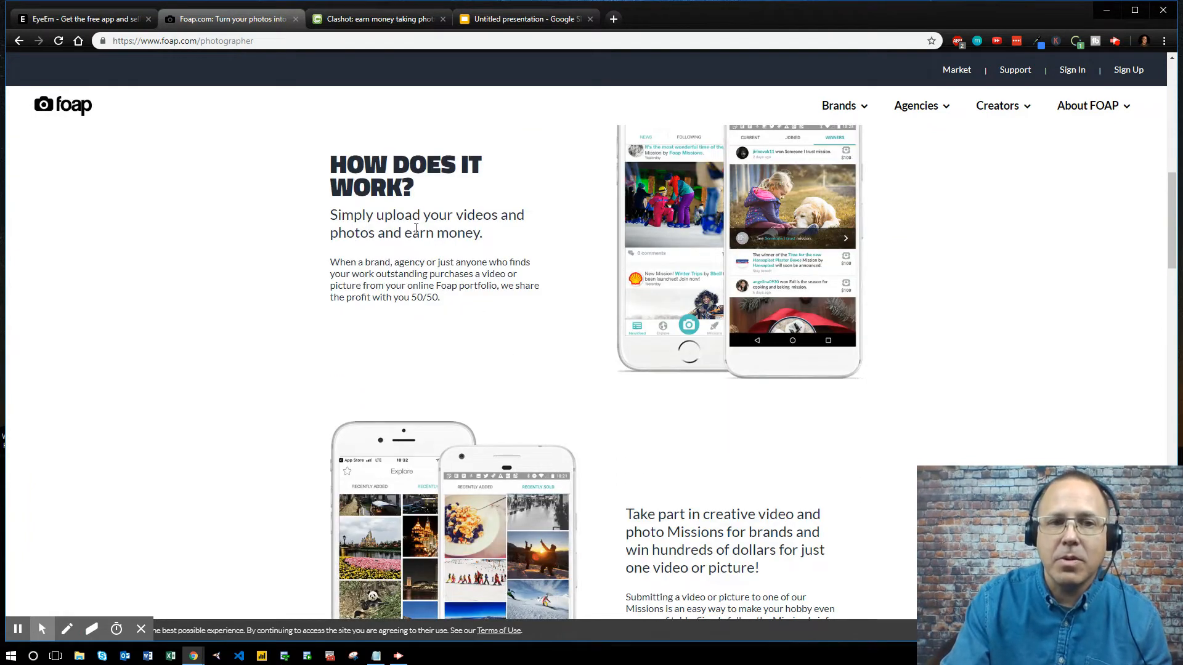
{"action": "mouse_move", "coordinate": [504, 248]}
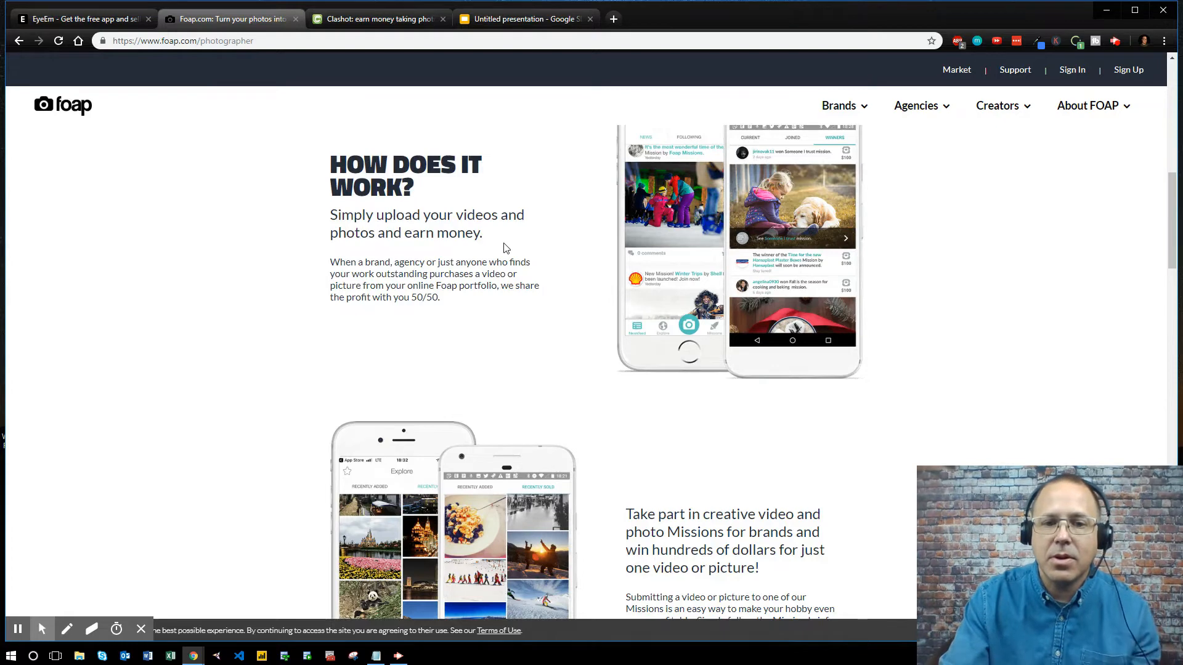
{"action": "scroll", "scroll_direction": "down", "scroll_amount": 3}
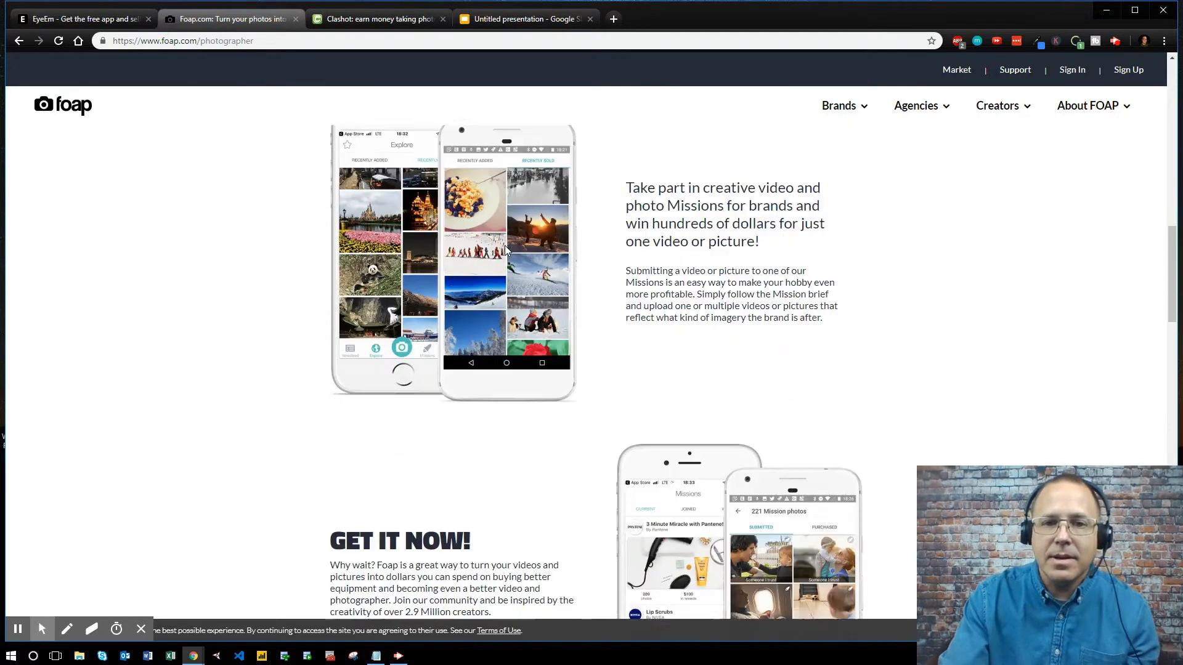
{"action": "scroll", "scroll_direction": "down", "scroll_amount": 3}
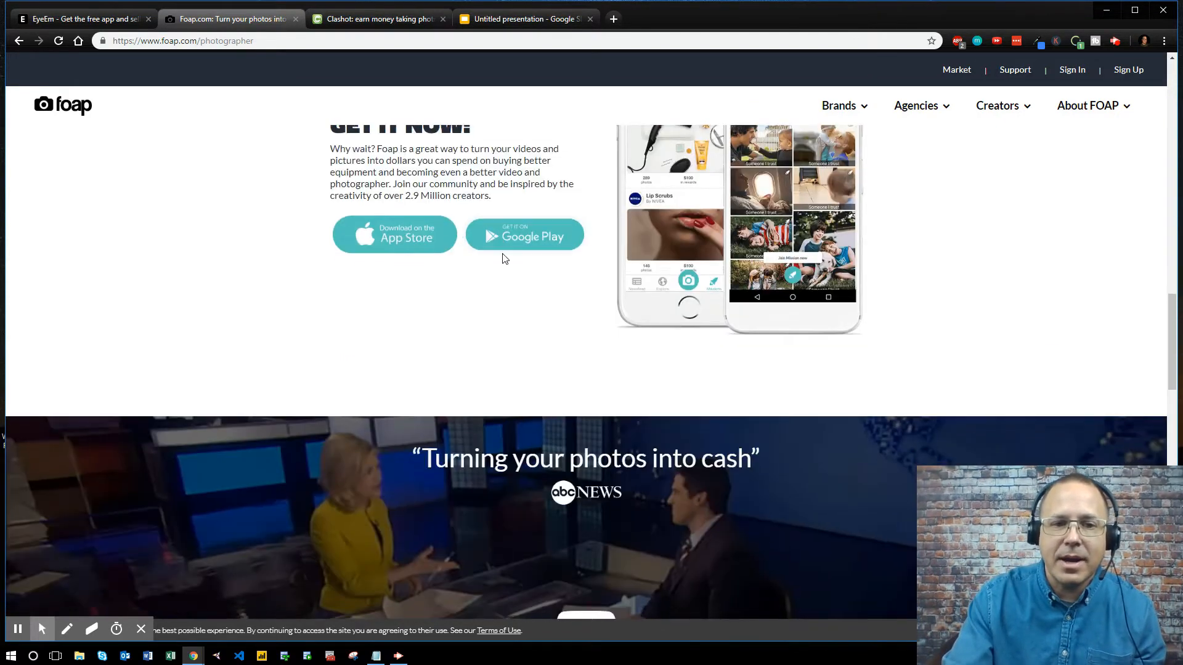
{"action": "scroll", "scroll_direction": "down", "scroll_amount": 3}
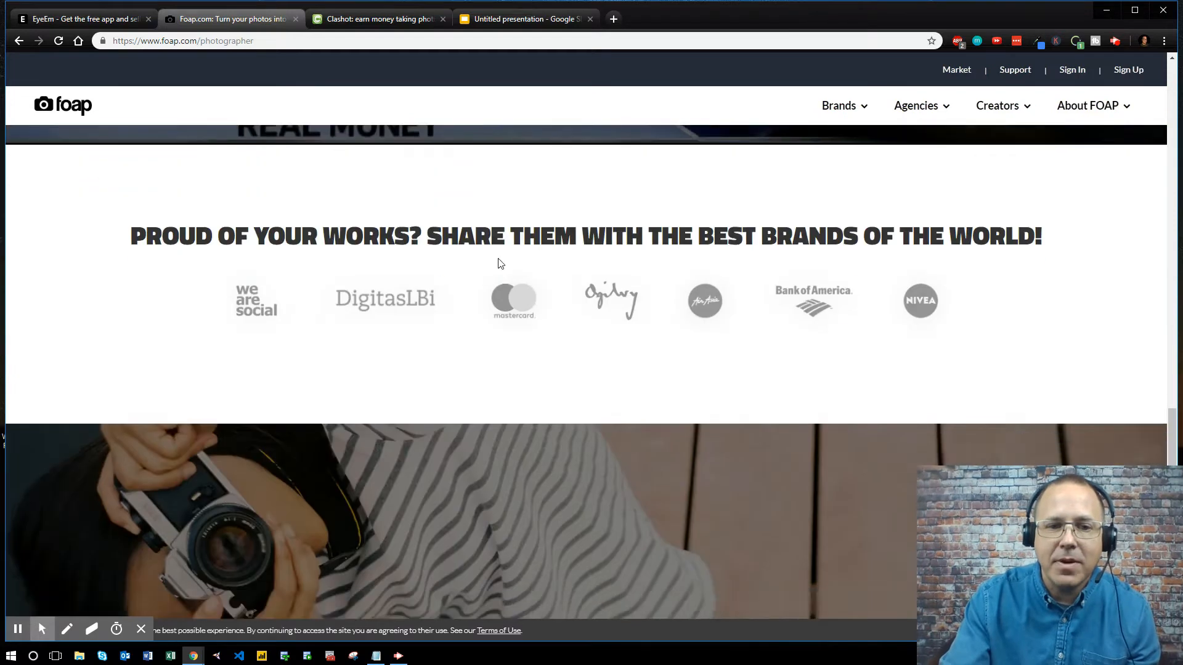
{"action": "scroll", "scroll_direction": "down", "scroll_amount": 3}
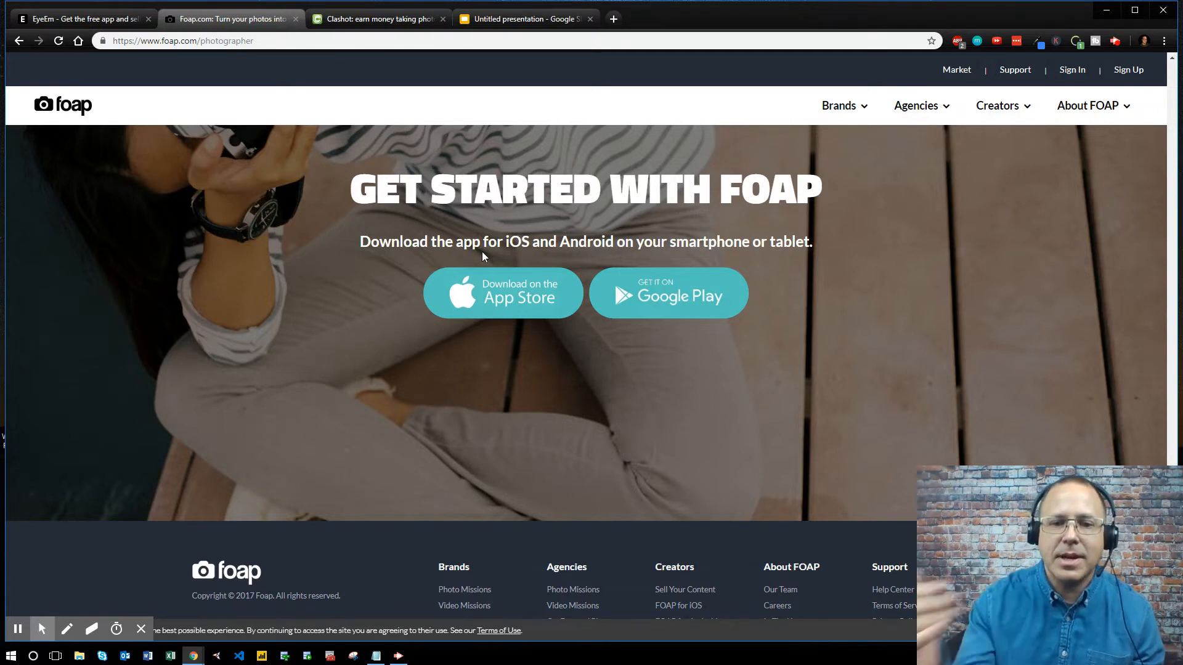
{"action": "mouse_move", "coordinate": [605, 330]}
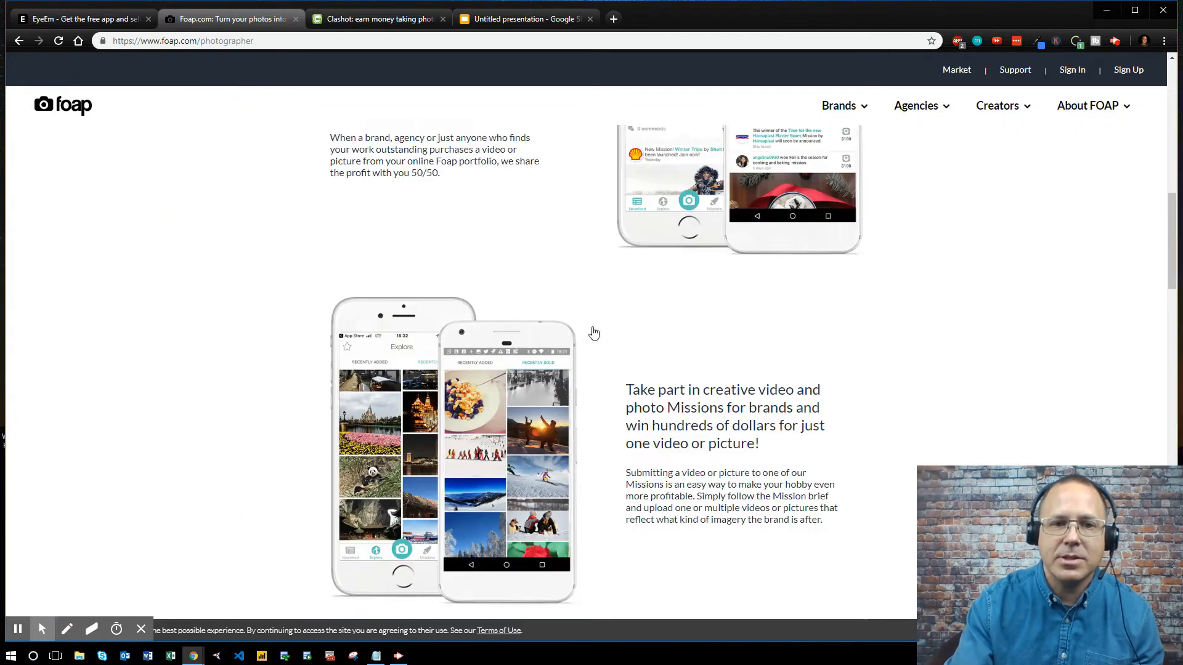
- Return to the top of Foap's photographer page, then switch to the Clashot tab
{"action": "scroll", "scroll_direction": "up", "scroll_amount": 3}
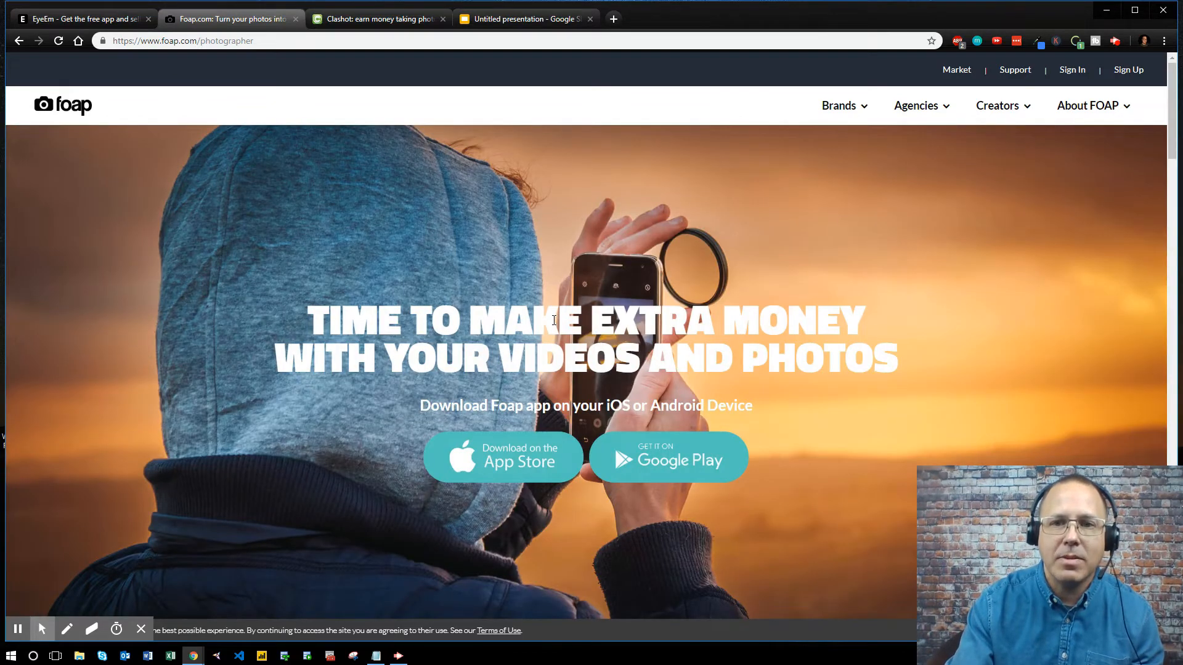
{"action": "mouse_move", "coordinate": [422, 209]}
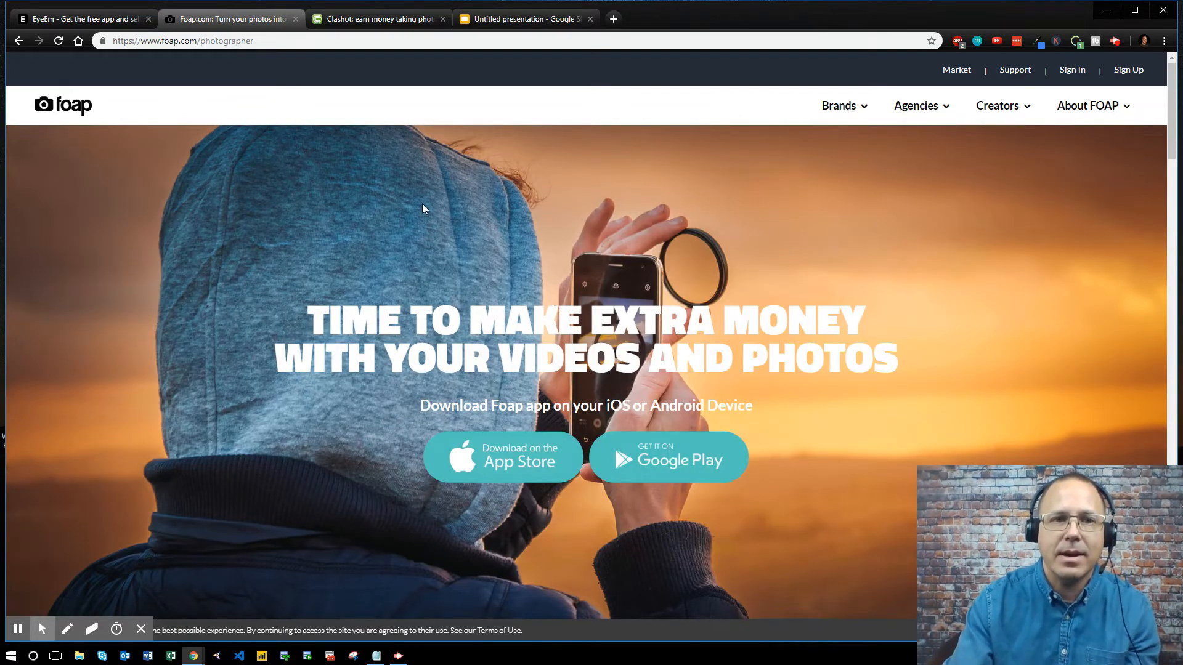
{"action": "mouse_move", "coordinate": [75, 112]}
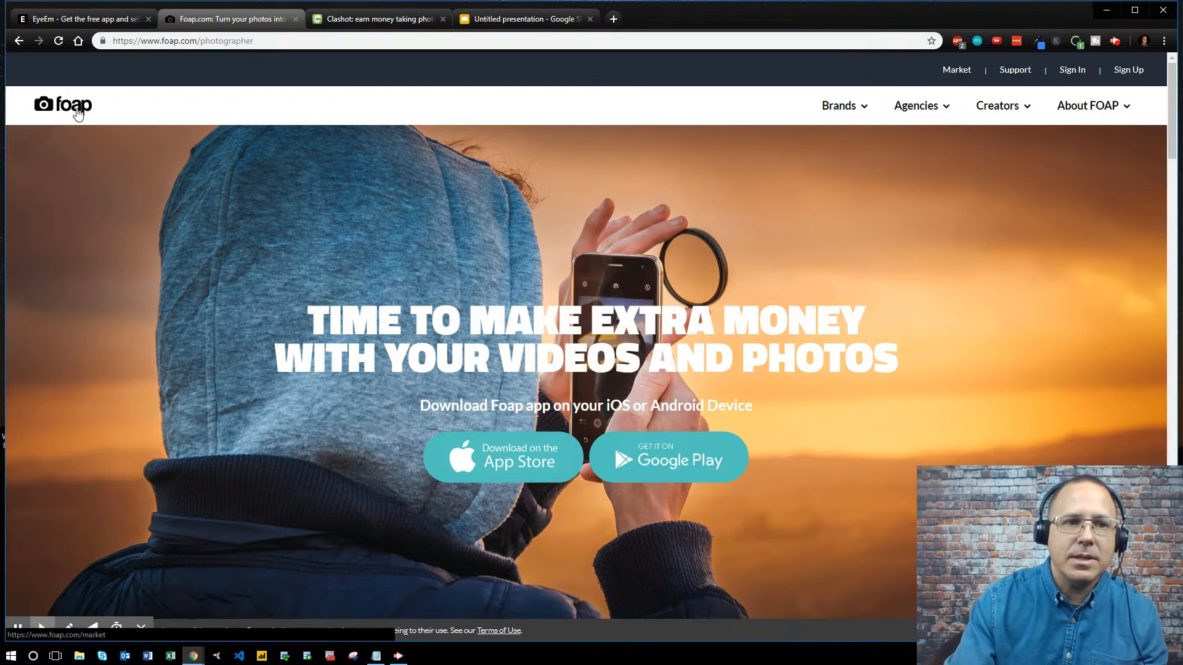
{"action": "mouse_move", "coordinate": [97, 118]}
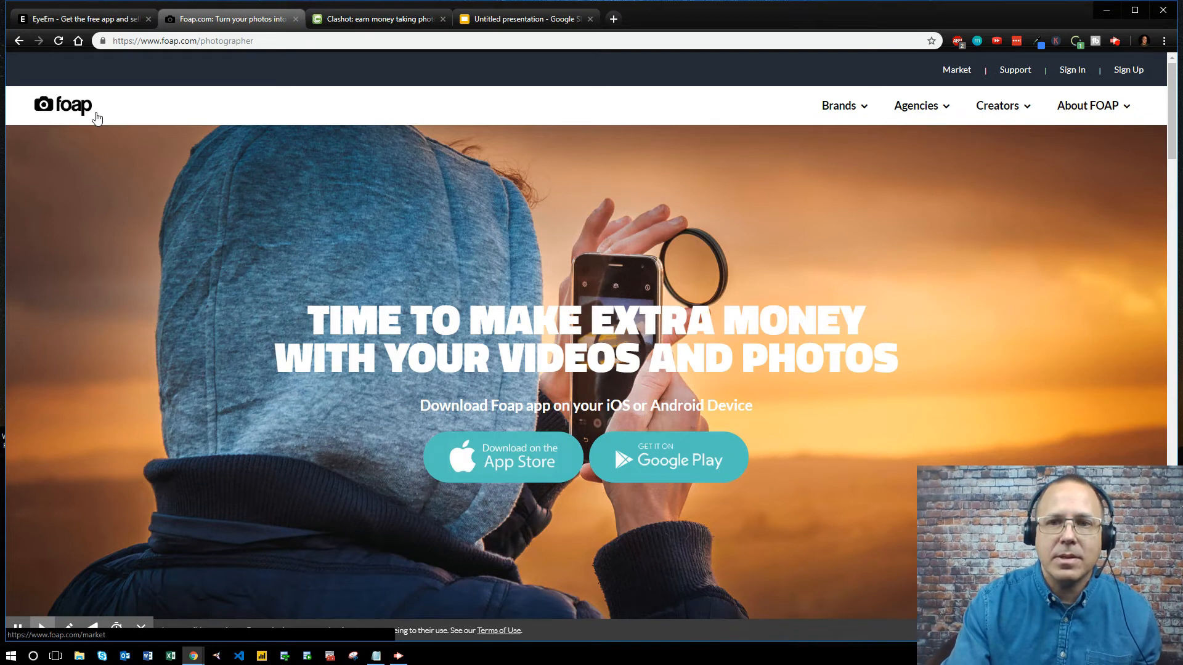
{"action": "mouse_move", "coordinate": [210, 40]}
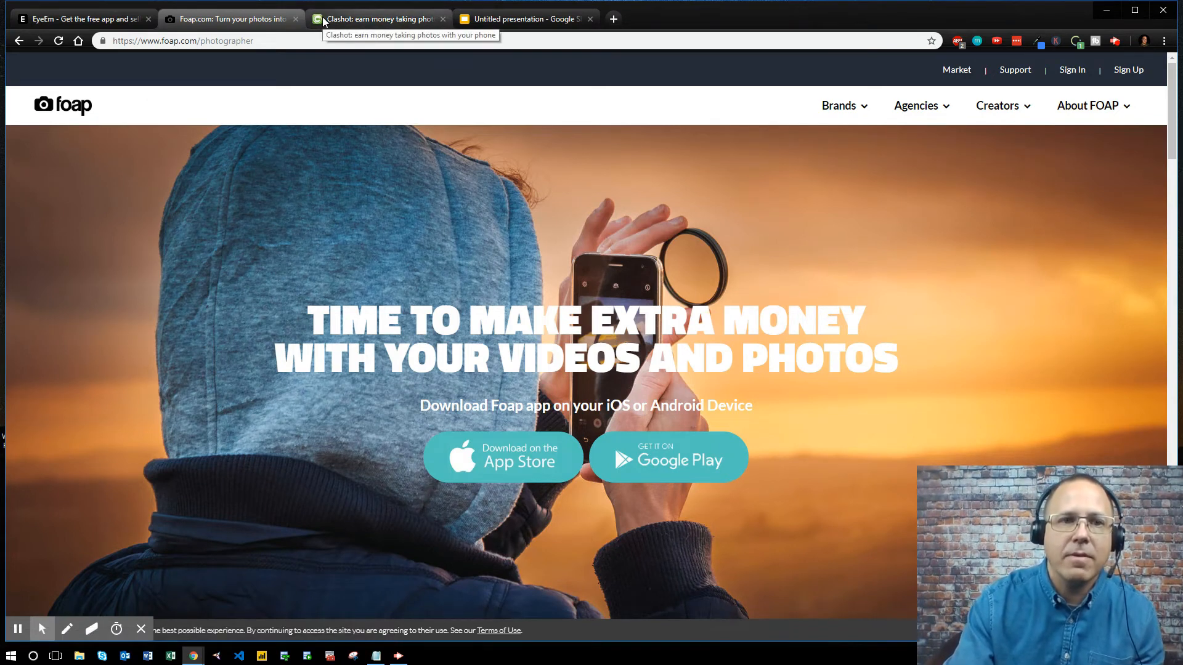
{"action": "left_click", "coordinate": [377, 18]}
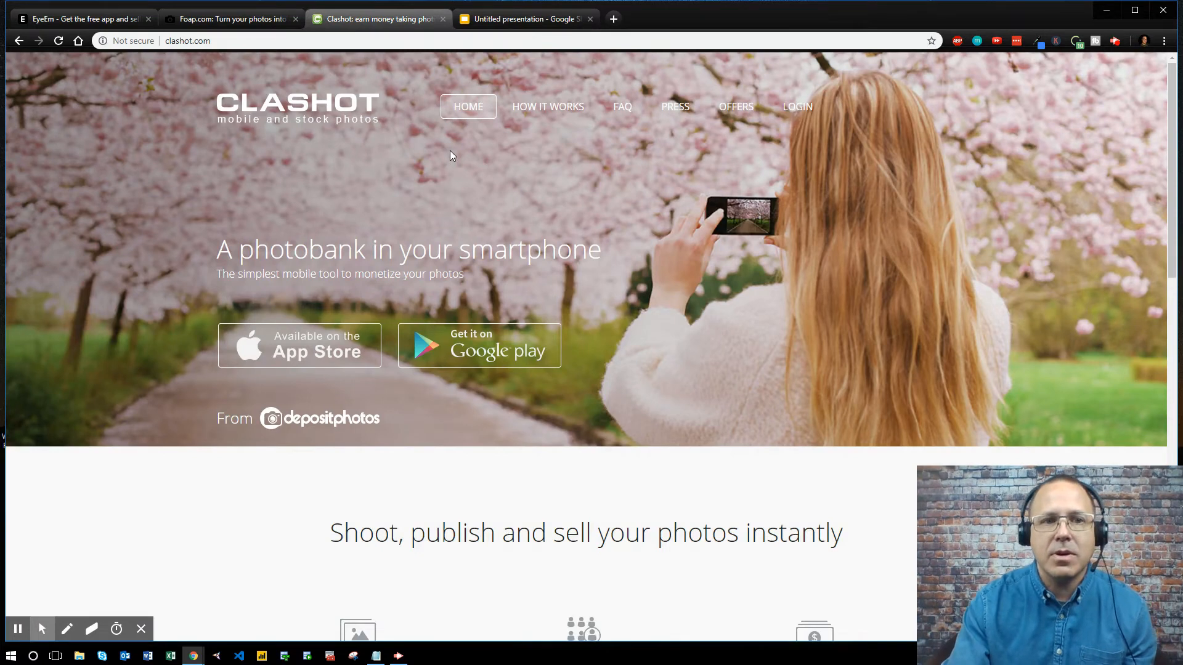
{"action": "mouse_move", "coordinate": [258, 149]}
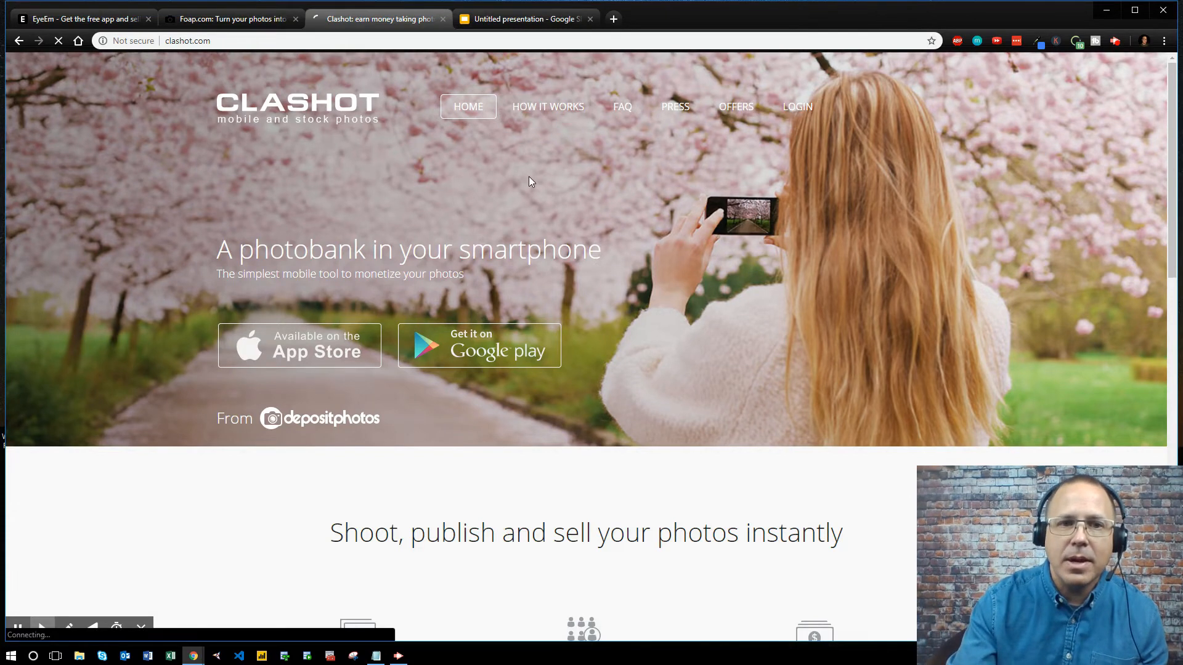
- From the Clashot homepage, go to its How It Works page
{"action": "left_click", "coordinate": [548, 106]}
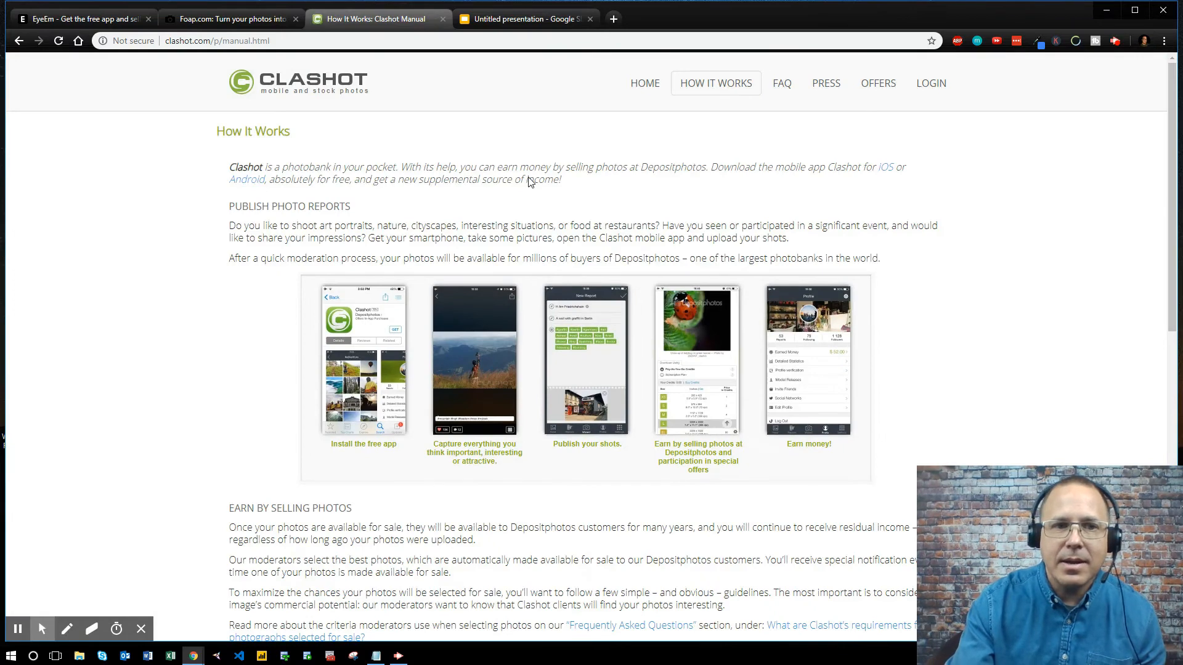
{"action": "scroll", "scroll_direction": "down", "scroll_amount": 3}
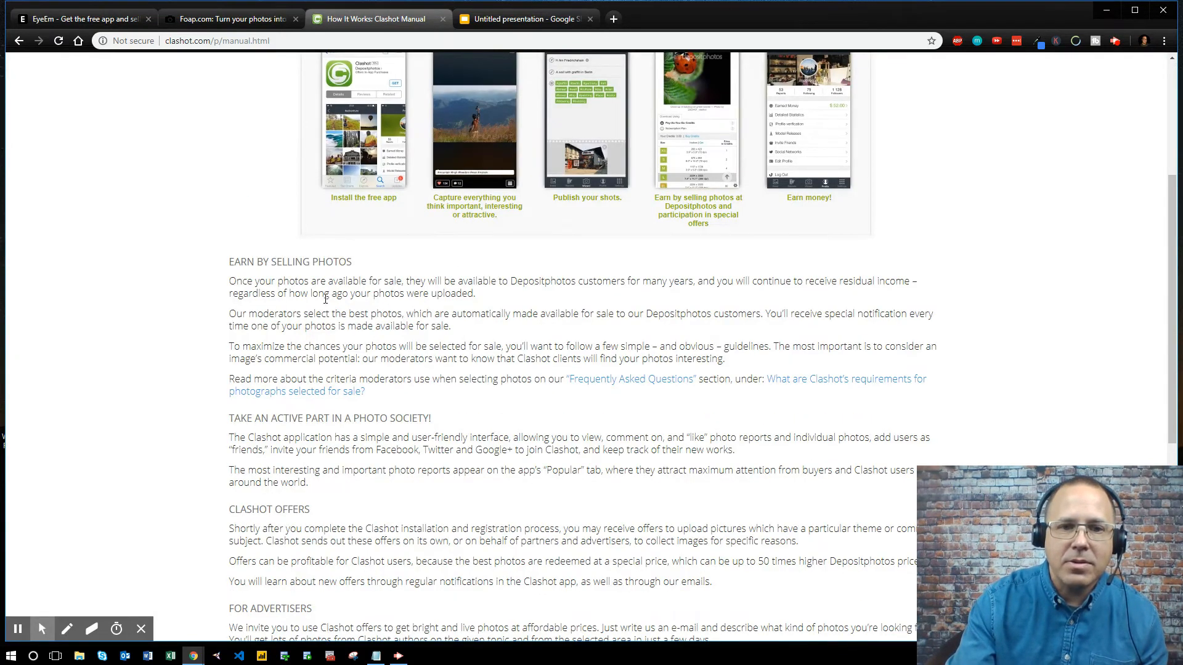
{"action": "scroll", "scroll_direction": "up", "scroll_amount": 3}
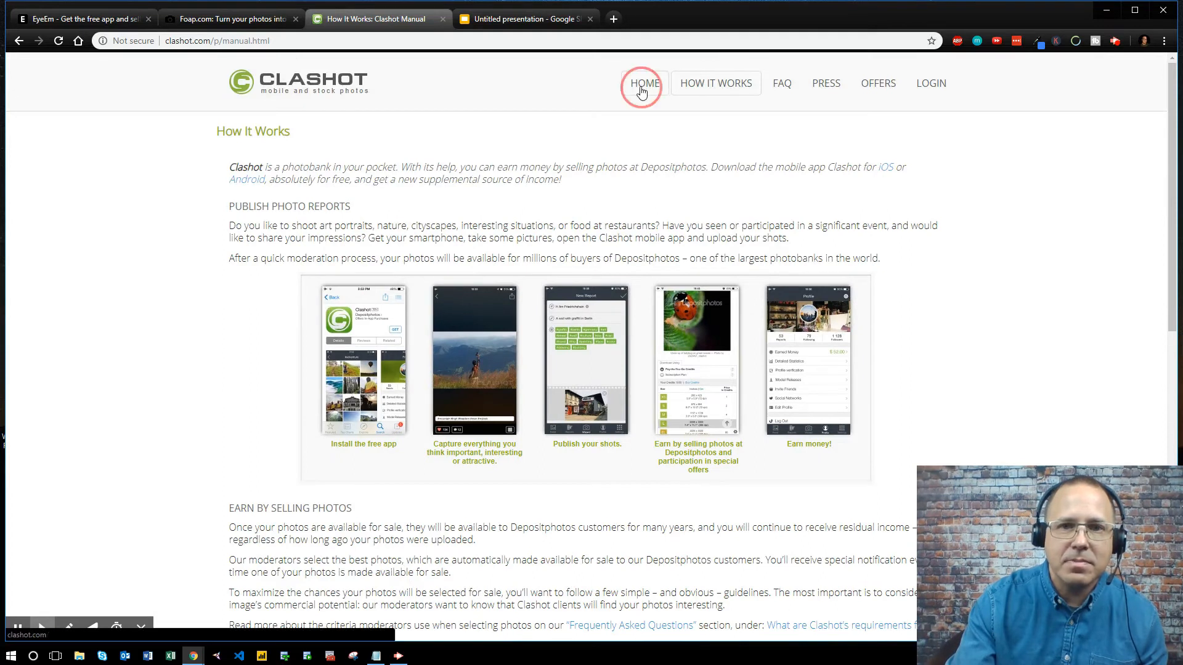
{"action": "left_click", "coordinate": [643, 83]}
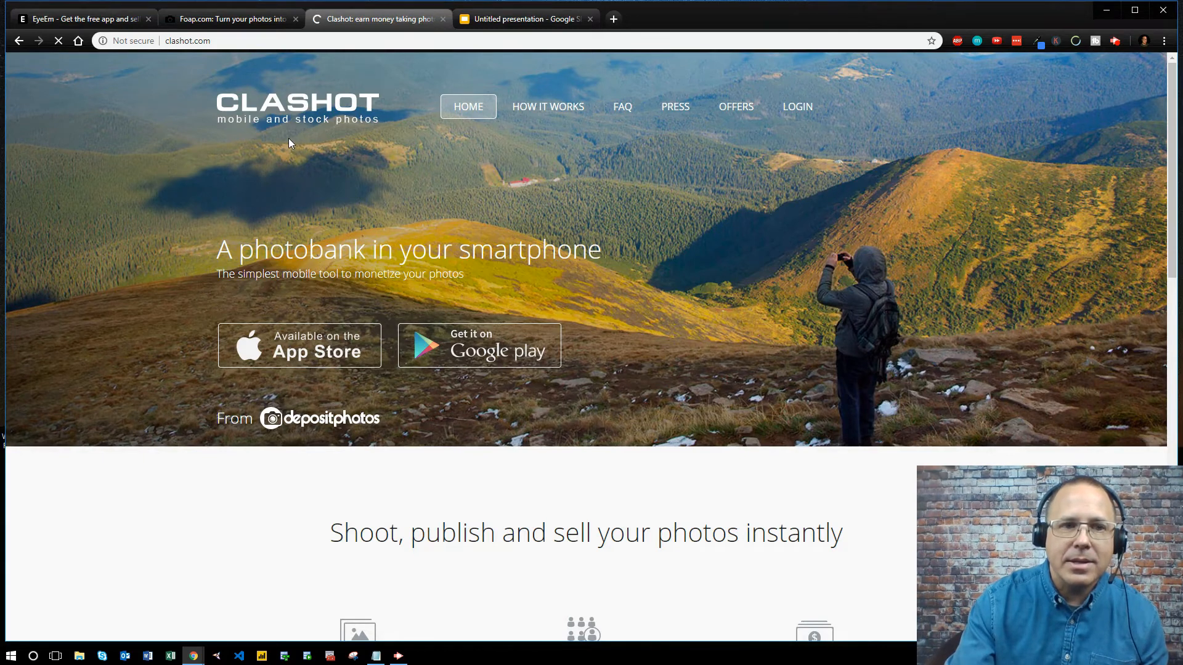
- Scroll the Clashot homepage through features and the four selling questions to the footer, then back to the questions
{"action": "scroll", "scroll_direction": "down", "scroll_amount": 3}
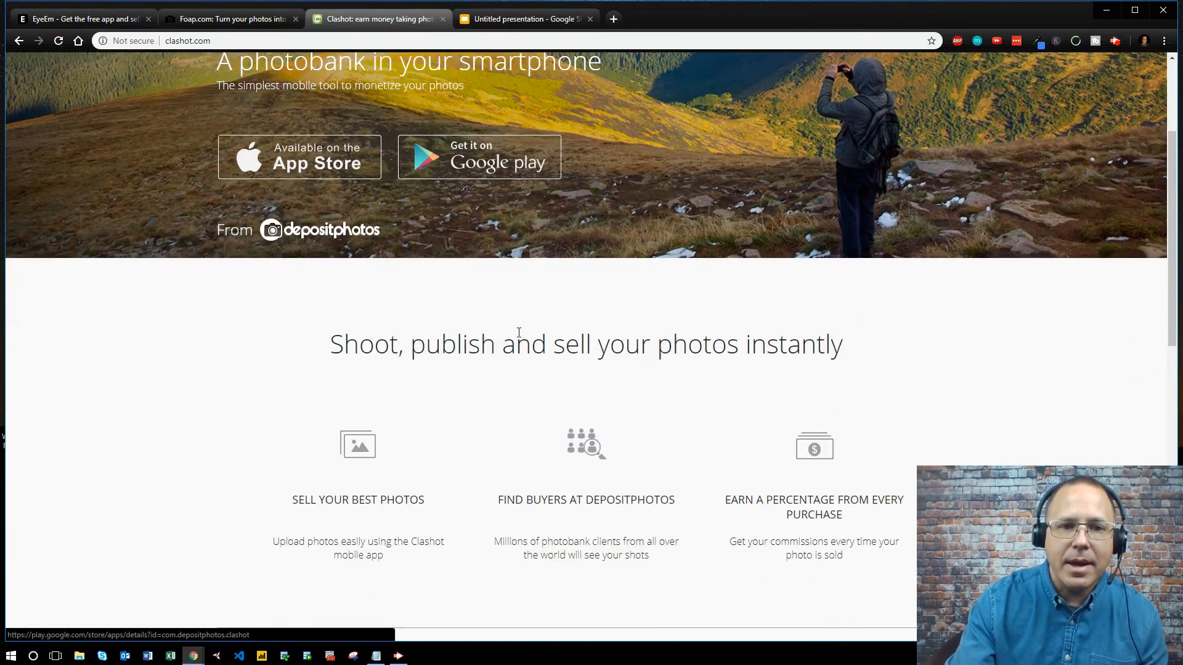
{"action": "scroll", "scroll_direction": "down", "scroll_amount": 3}
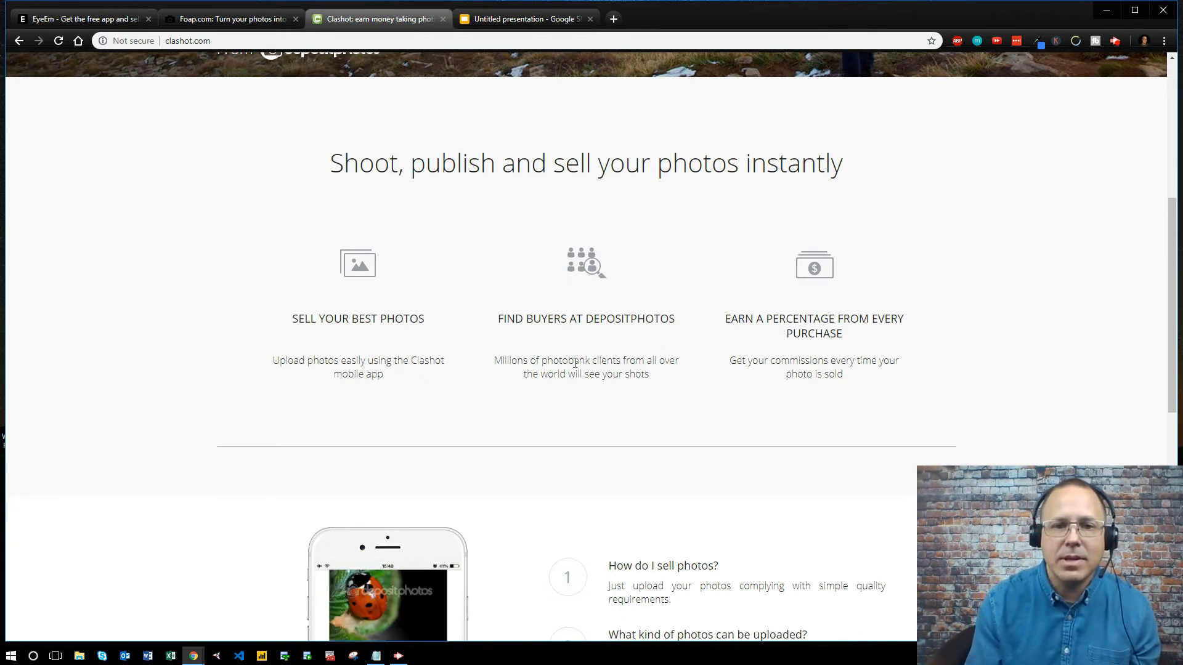
{"action": "scroll", "scroll_direction": "down", "scroll_amount": 3}
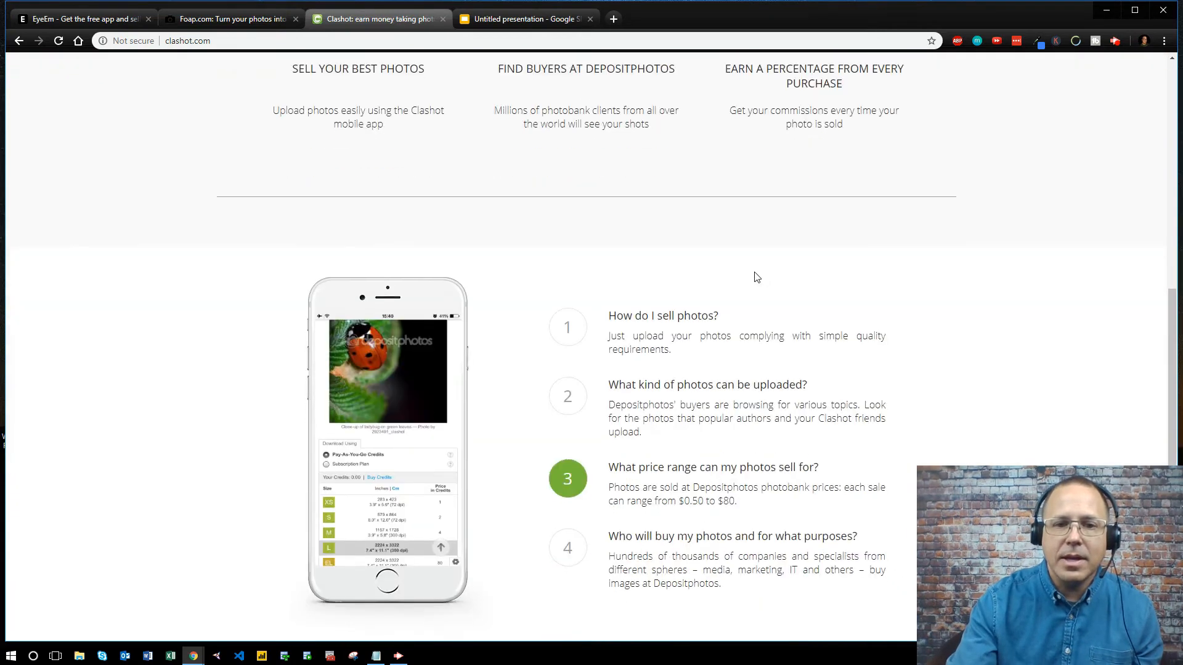
{"action": "scroll", "scroll_direction": "down", "scroll_amount": 3}
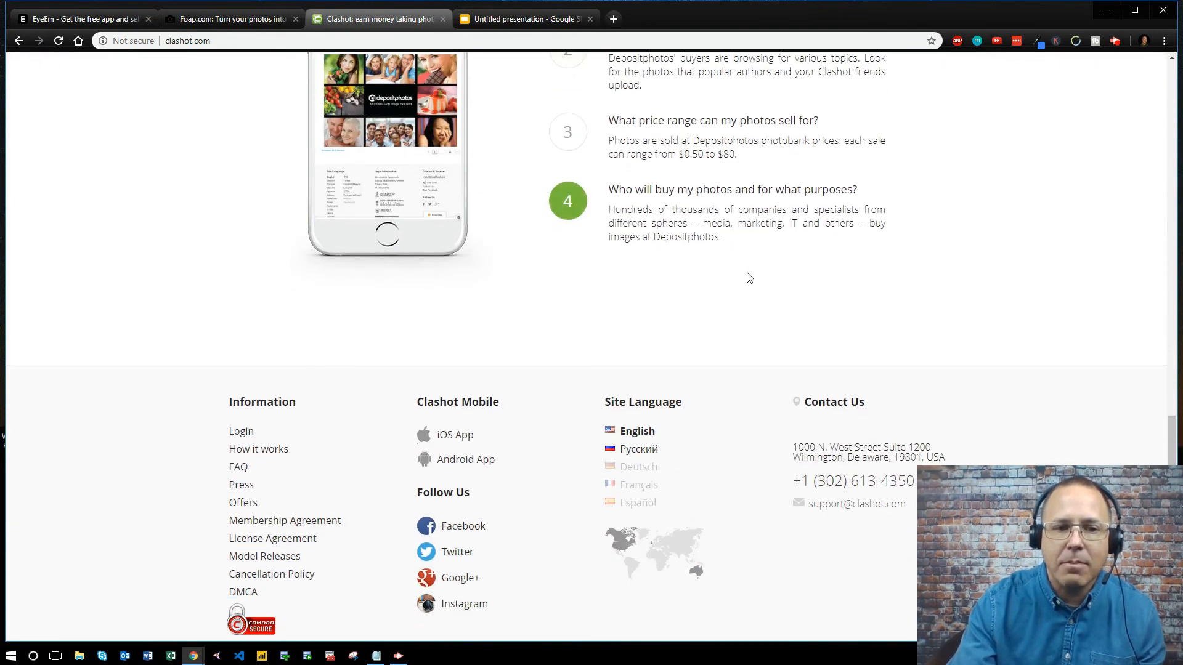
{"action": "scroll", "scroll_direction": "up", "scroll_amount": 3}
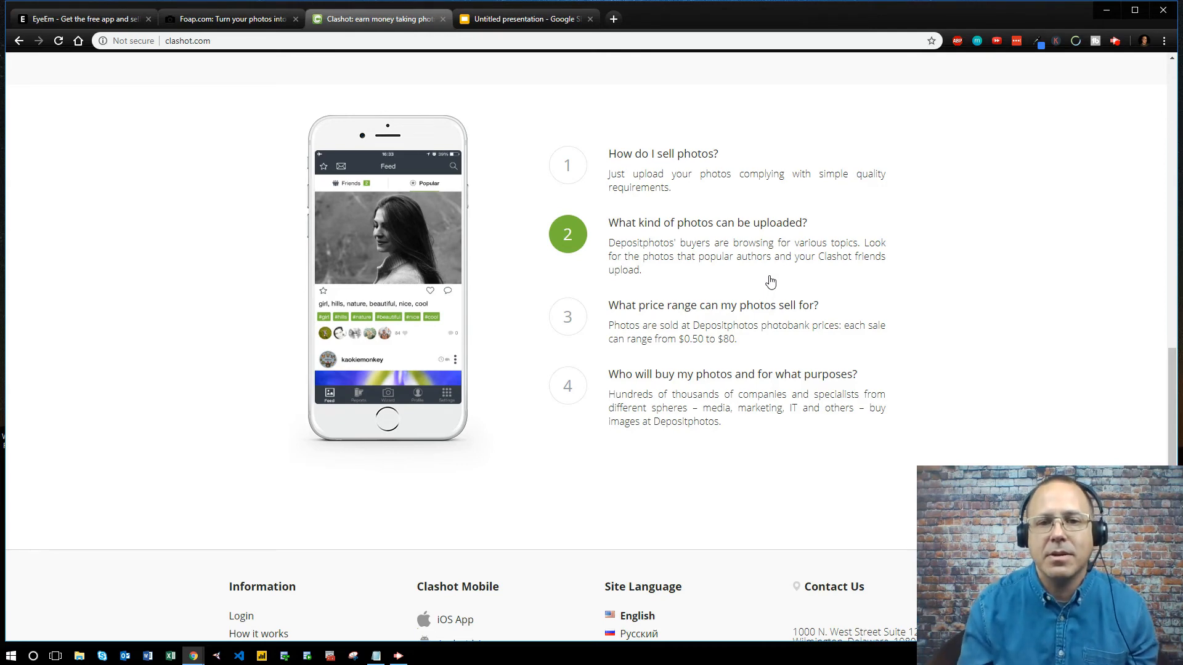
{"action": "mouse_move", "coordinate": [700, 314]}
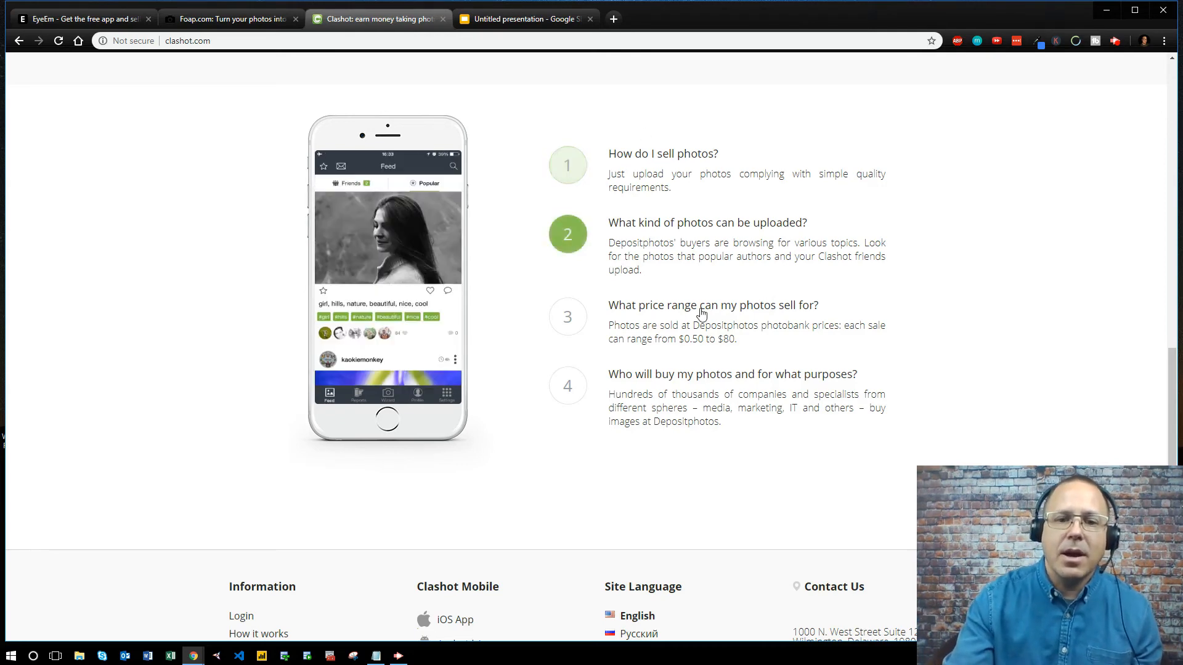
- Scroll back up to Clashot's top 'photobank in your smartphone' banner
{"action": "scroll", "scroll_direction": "up", "scroll_amount": 3}
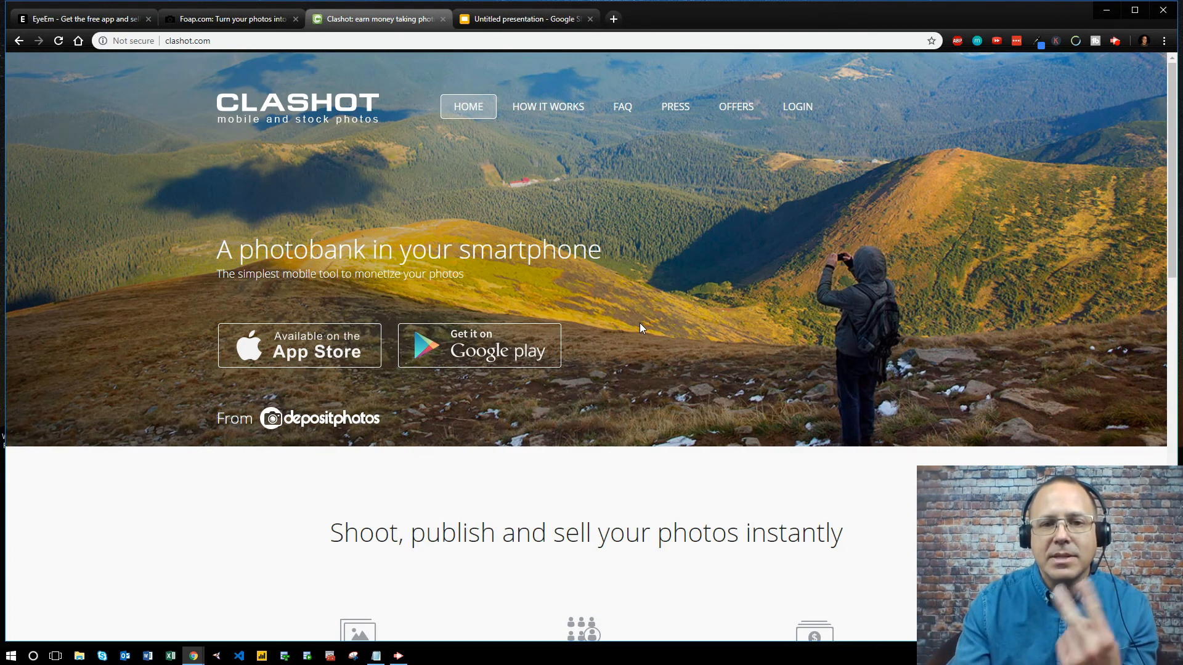
{"action": "mouse_move", "coordinate": [800, 295]}
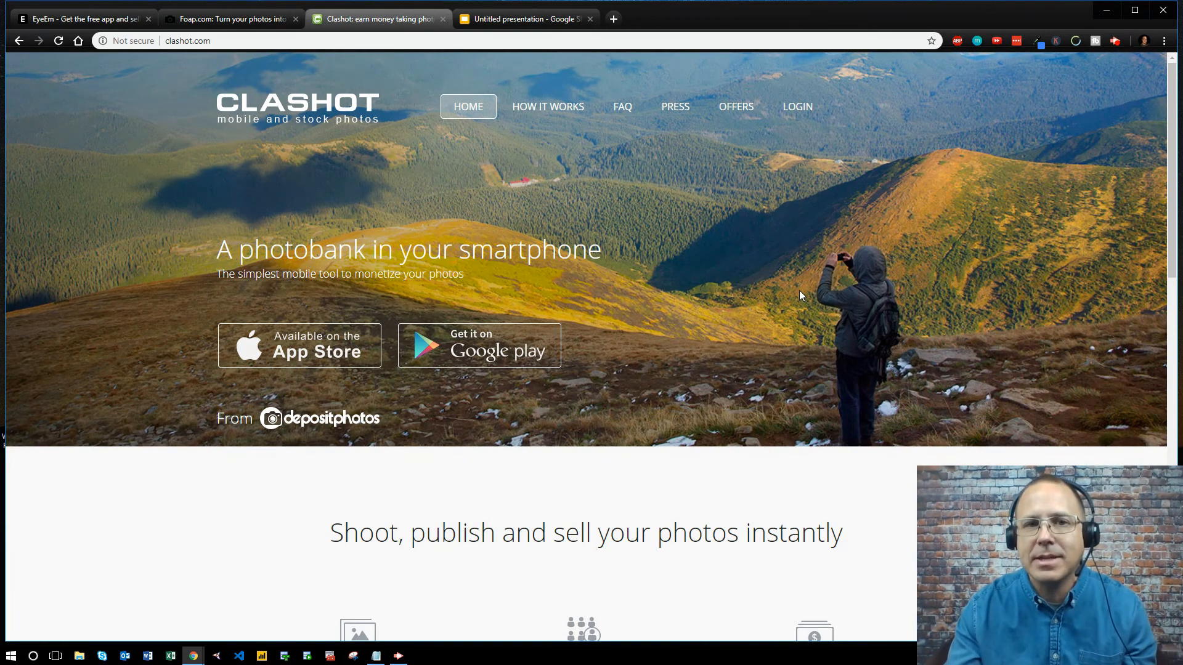
{"action": "mouse_move", "coordinate": [810, 290]}
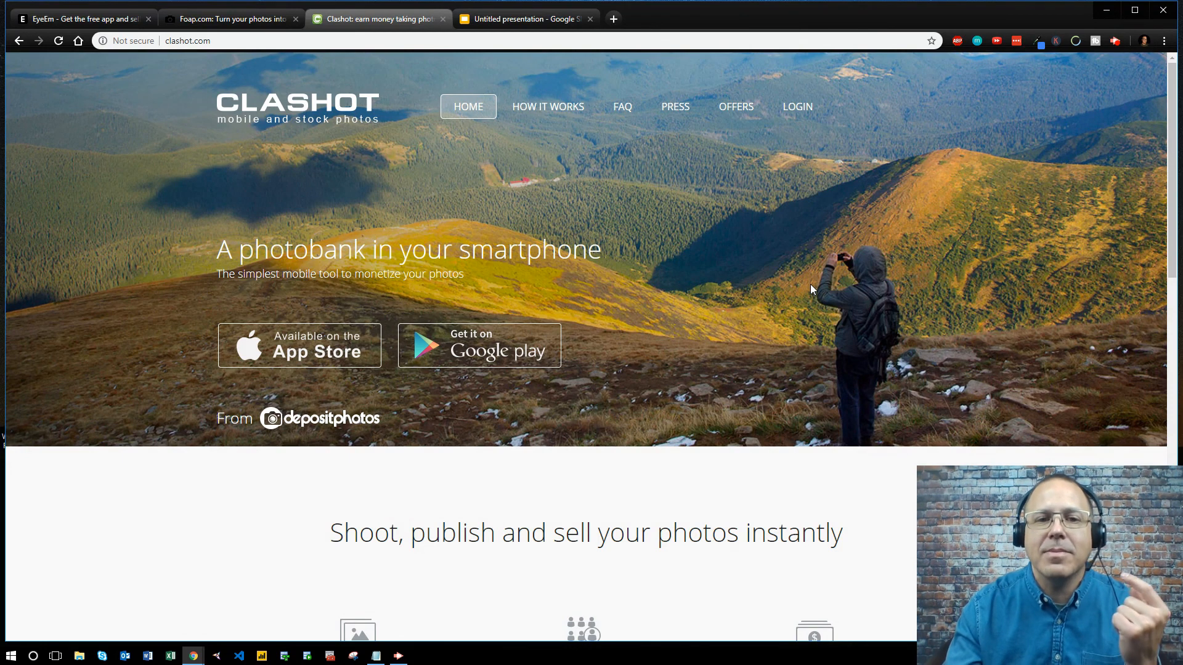
{"action": "mouse_move", "coordinate": [1006, 120]}
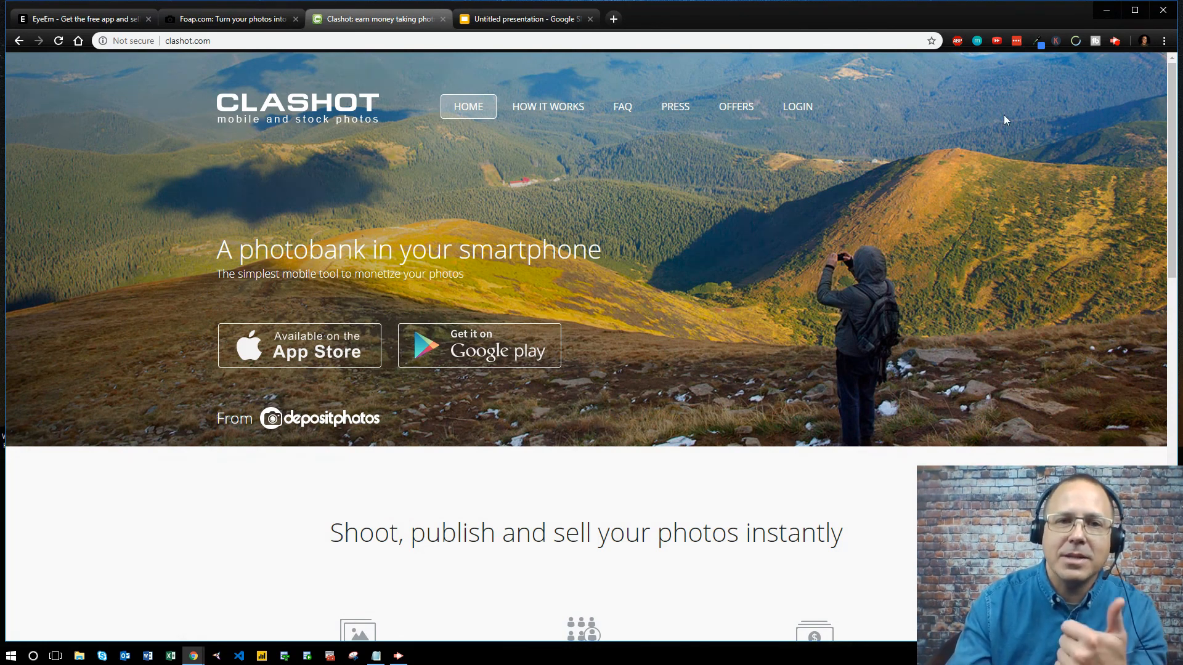